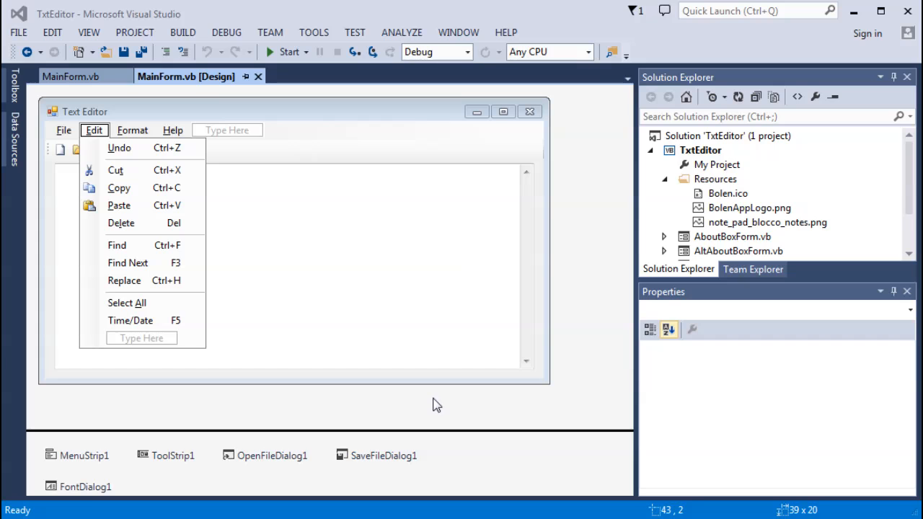
mouse_move(375, 306)
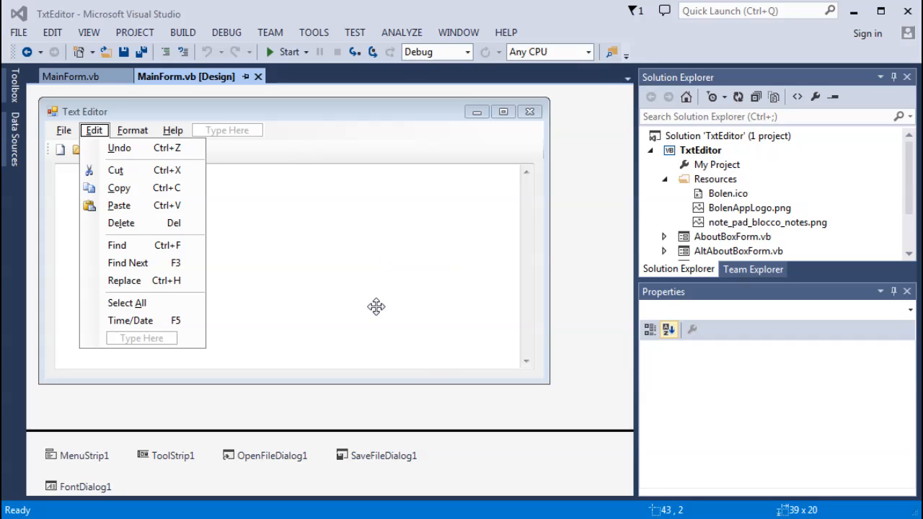
mouse_move(315, 294)
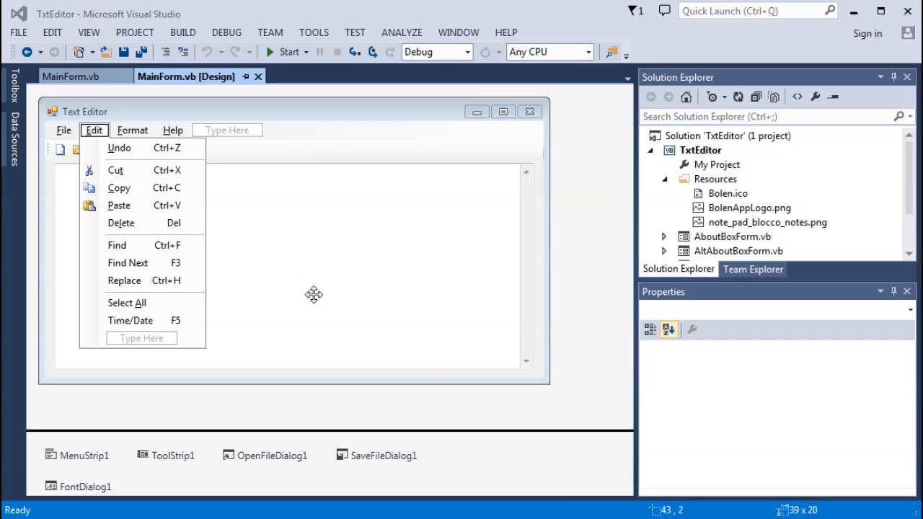
mouse_move(228, 164)
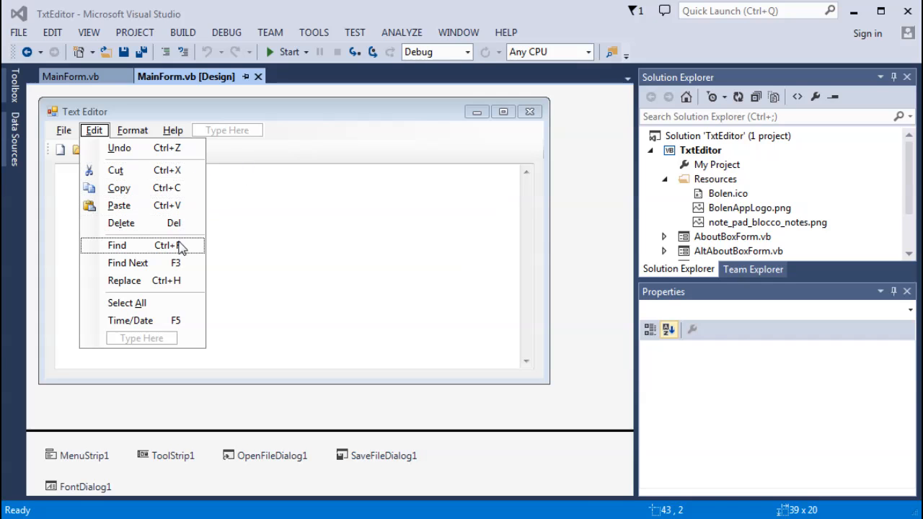
mouse_move(180, 251)
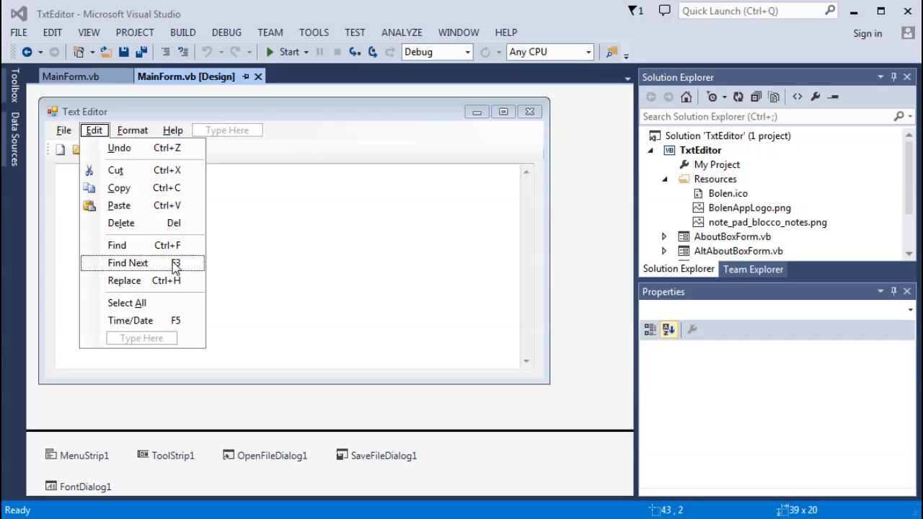
mouse_move(173, 285)
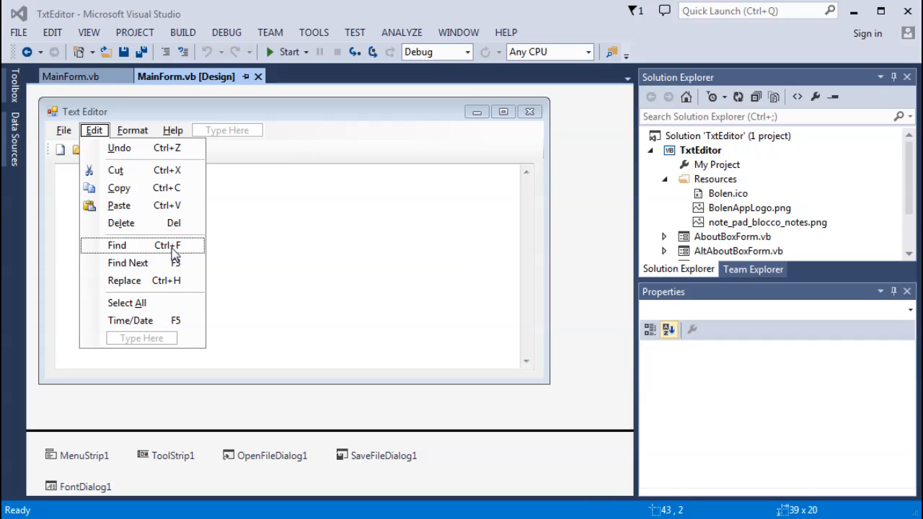
mouse_move(173, 259)
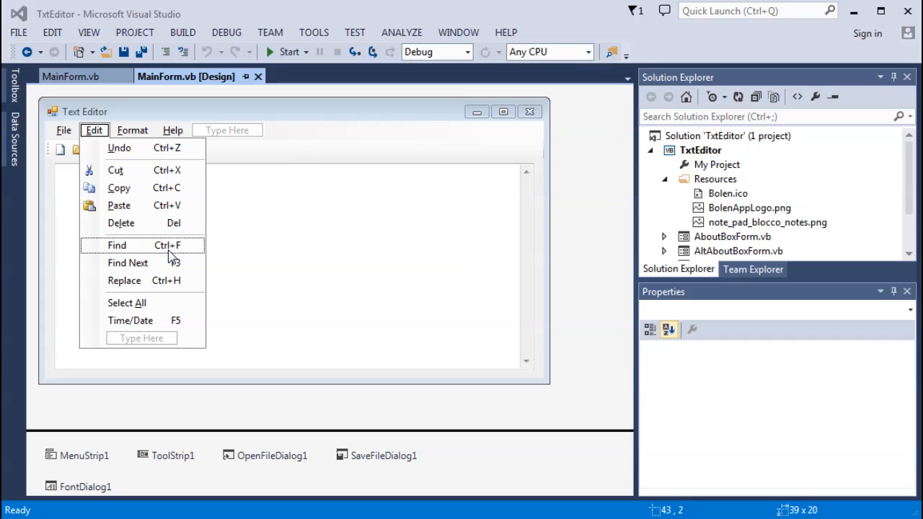
mouse_move(118, 147)
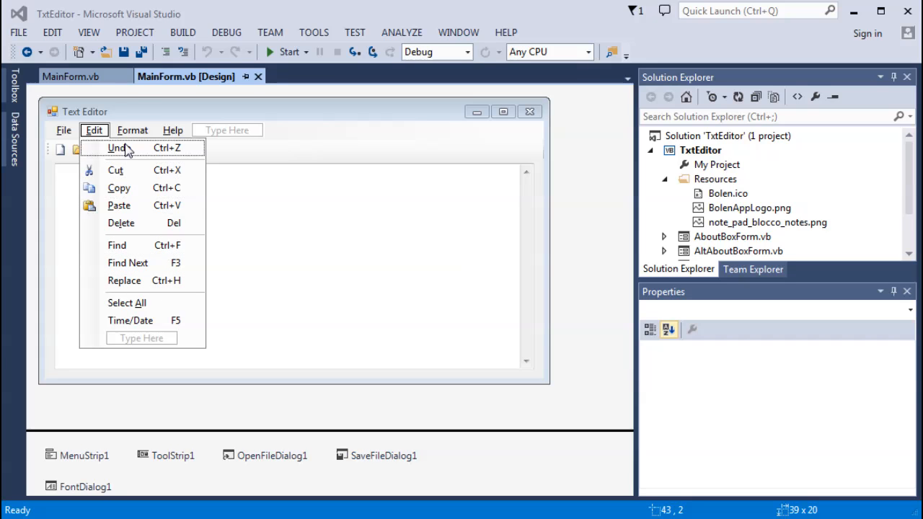
mouse_move(69, 77)
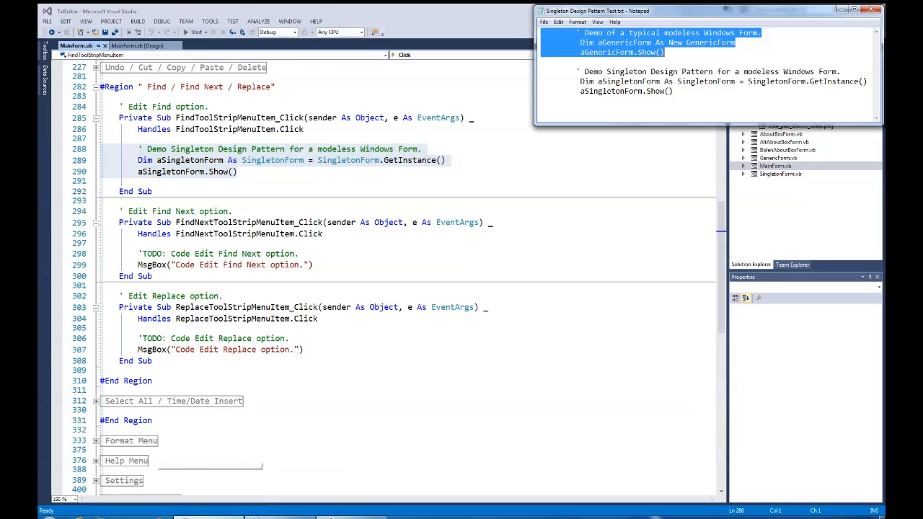
Bring up the context menu on the MainForm.vb editor tab.
right_click(635, 44)
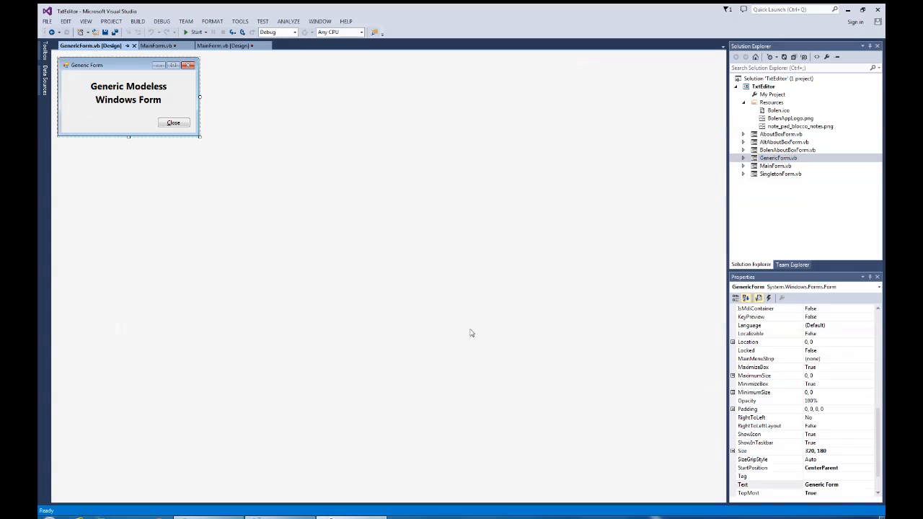
mouse_move(121, 75)
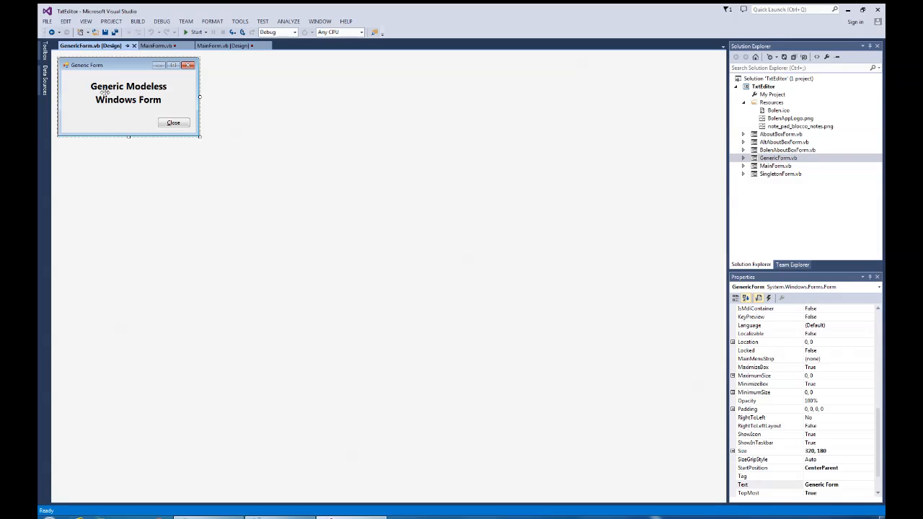
mouse_move(109, 118)
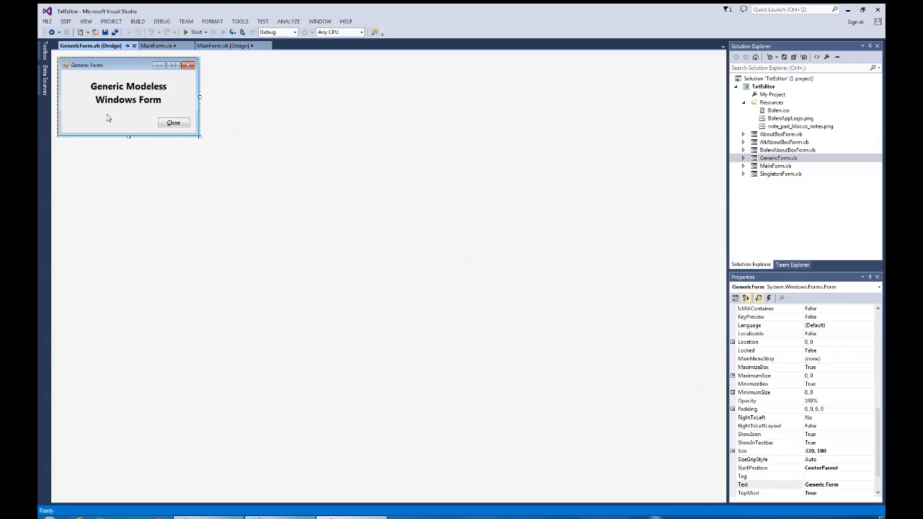
mouse_move(142, 154)
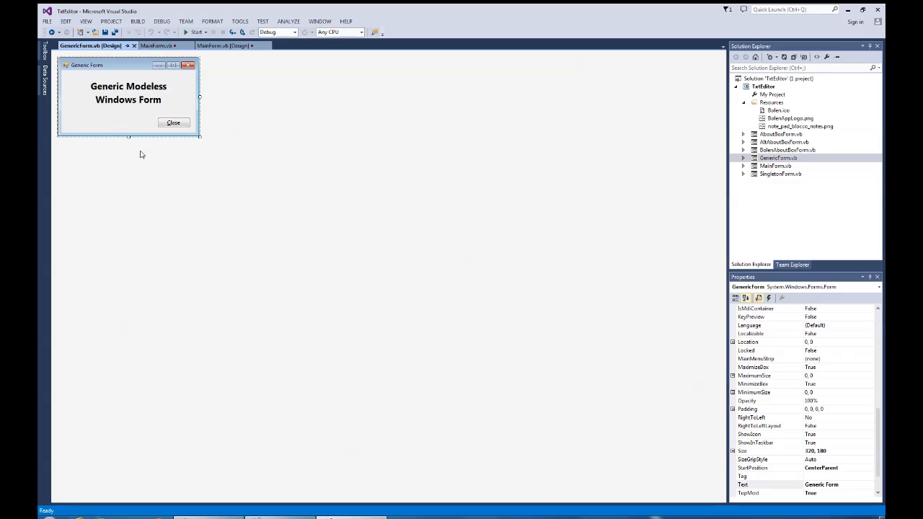
mouse_move(161, 152)
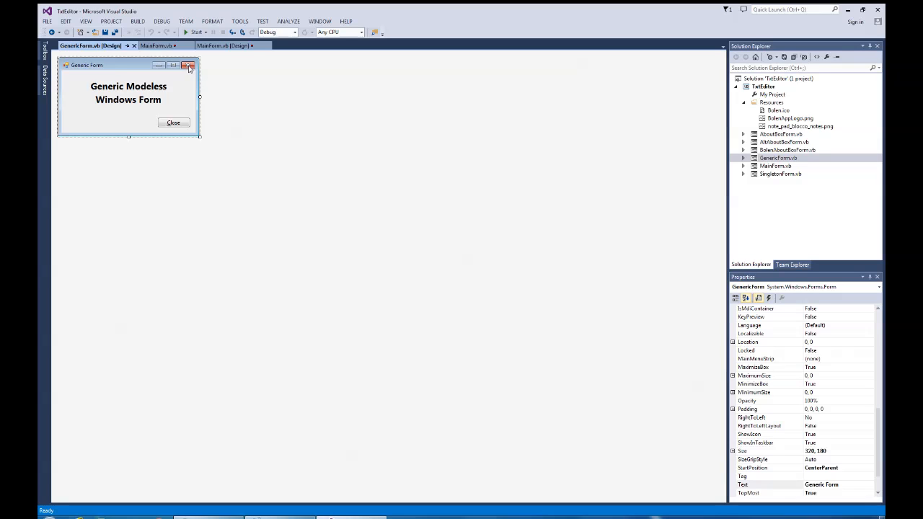
mouse_move(189, 67)
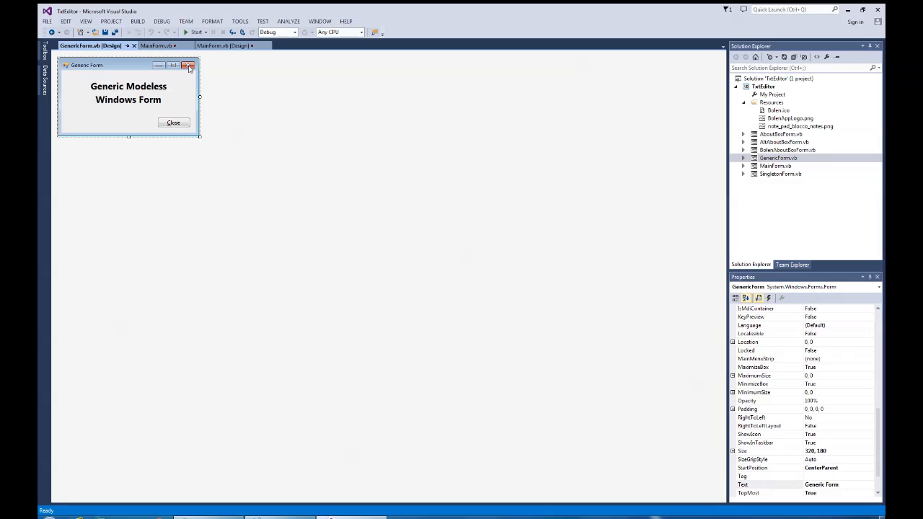
mouse_move(121, 127)
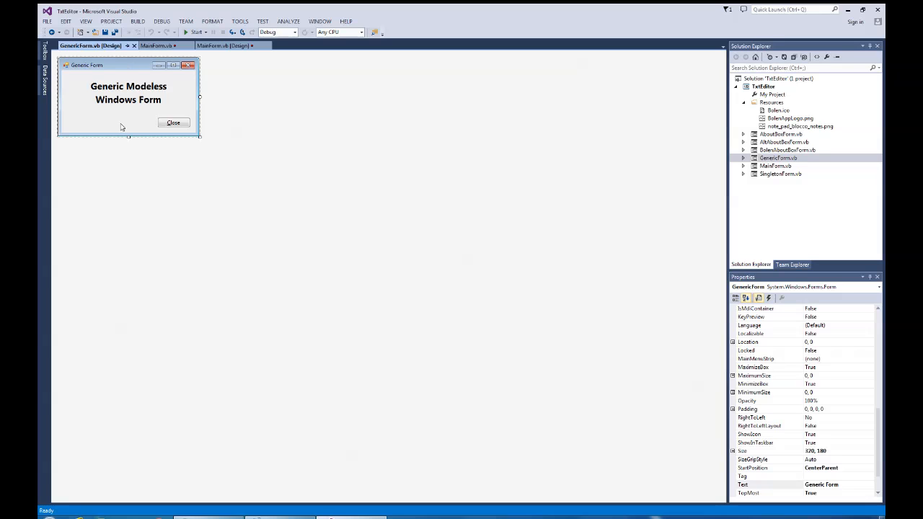
mouse_move(139, 127)
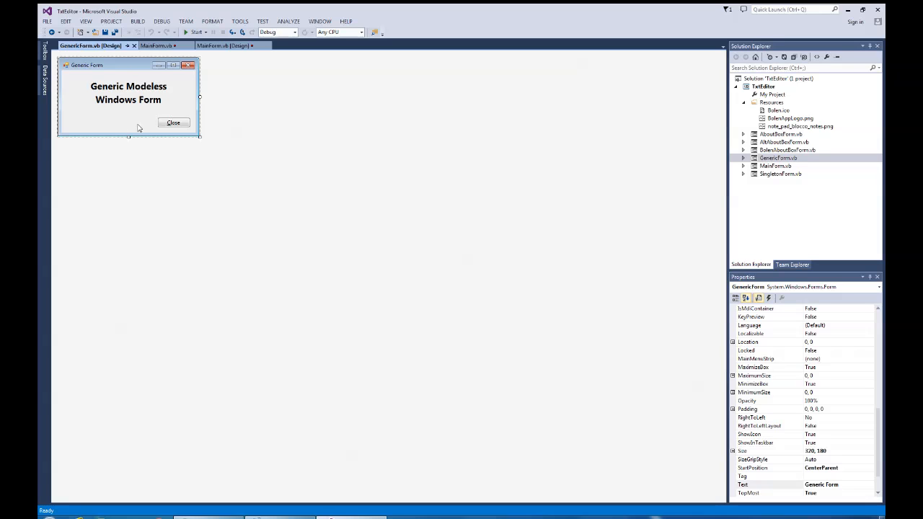
mouse_move(161, 143)
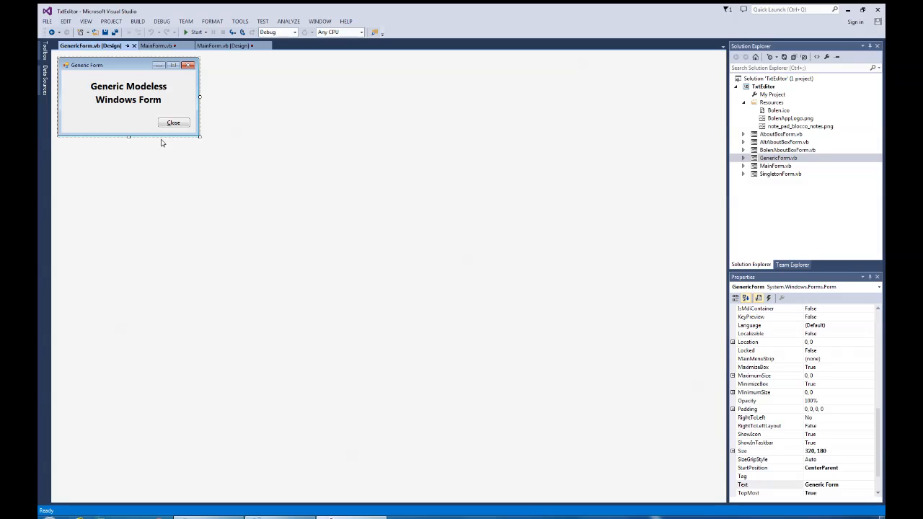
mouse_move(171, 144)
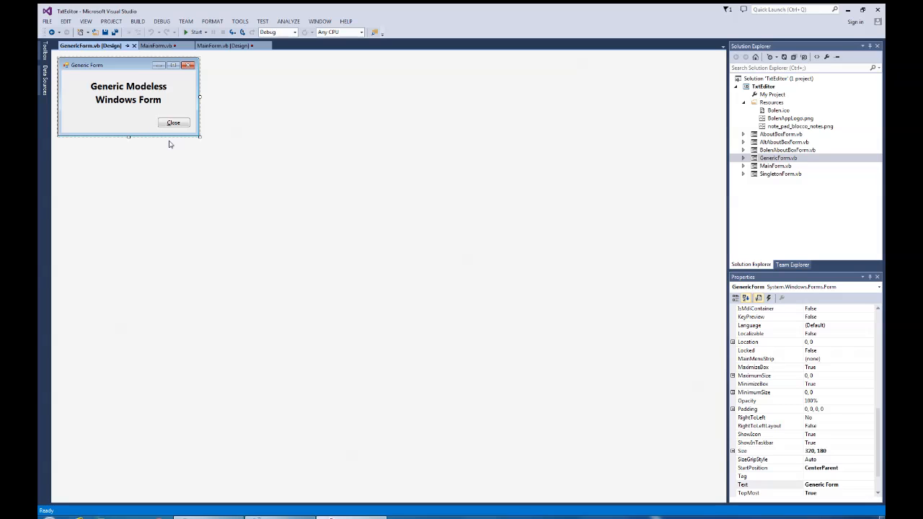
mouse_move(173, 144)
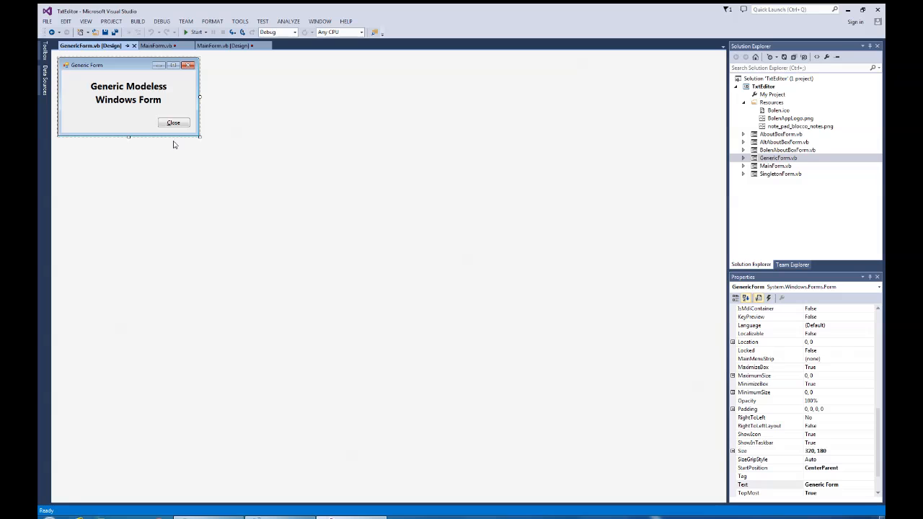
mouse_move(844, 23)
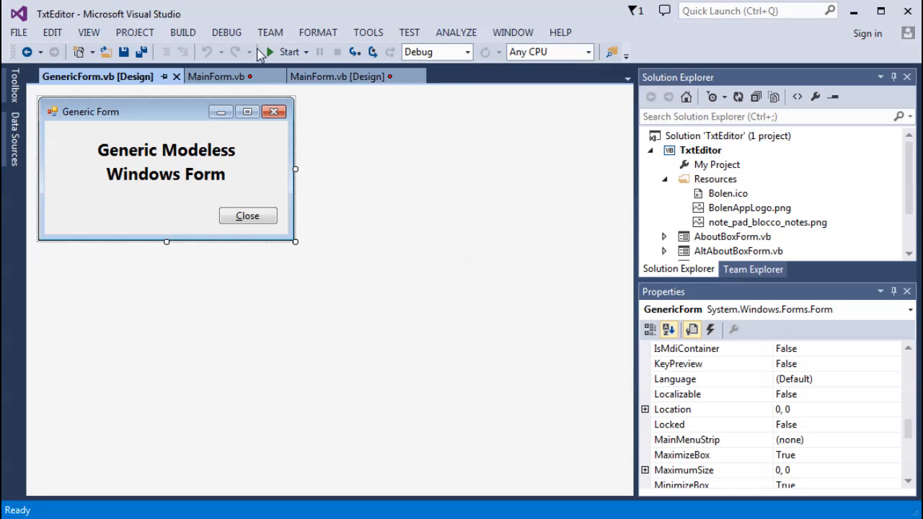
Run the Text Editor, invoke Edit > Find, and drag the Generic Modeless Form slightly right.
click(287, 52)
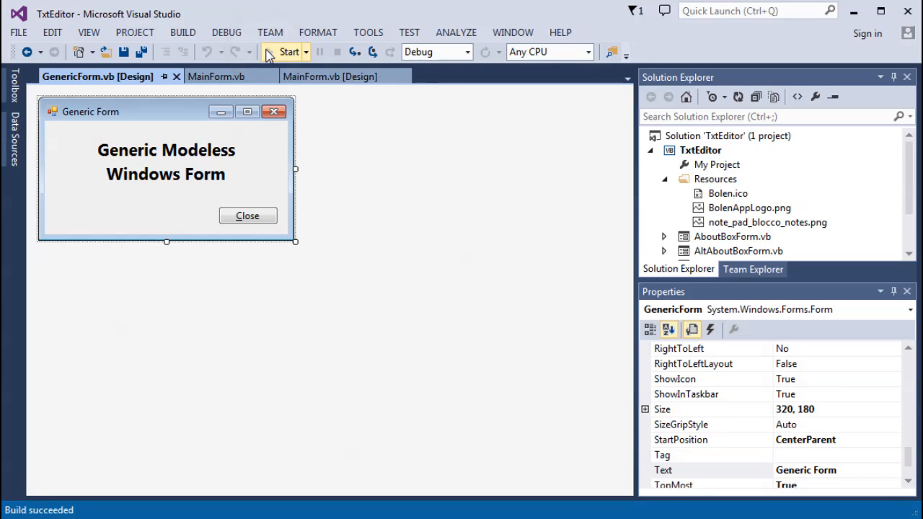
click(288, 52)
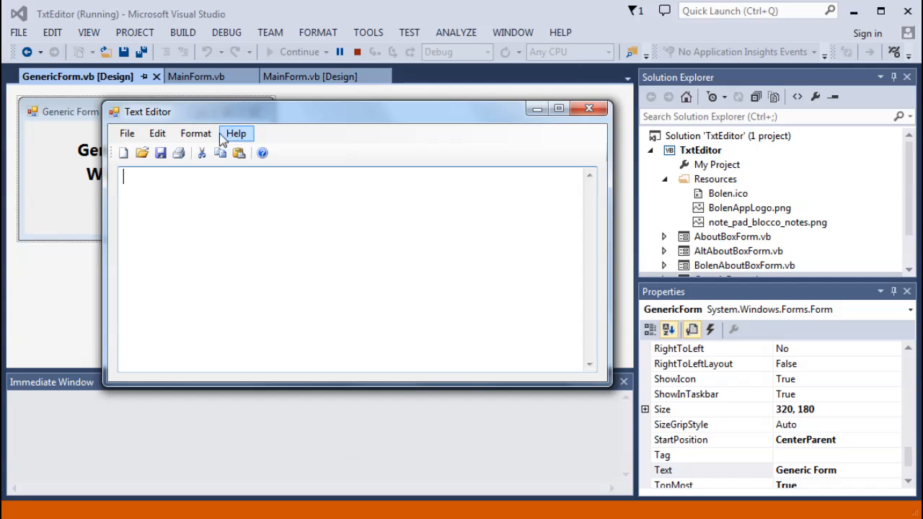
mouse_move(157, 132)
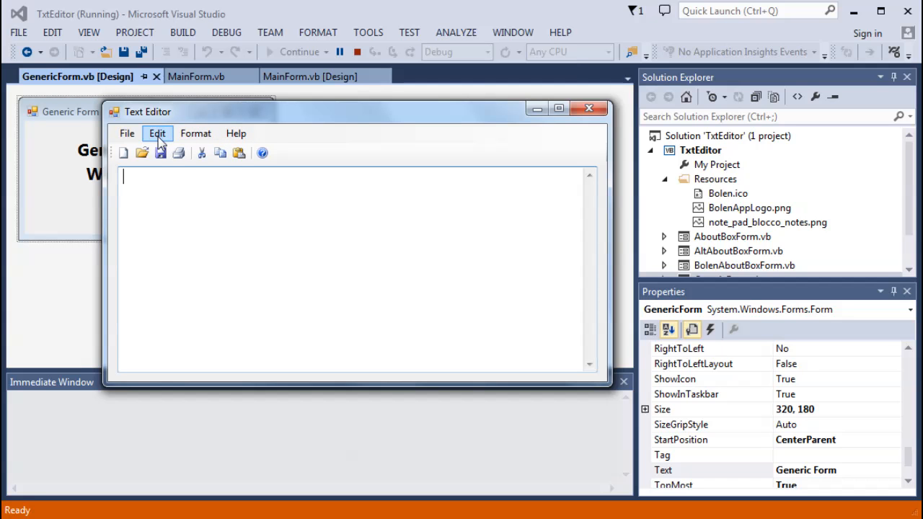
click(157, 133)
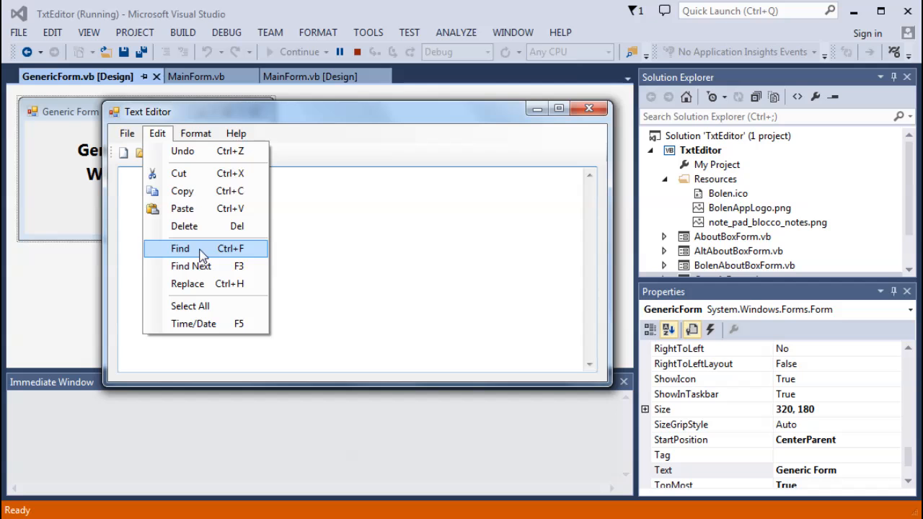
click(180, 248)
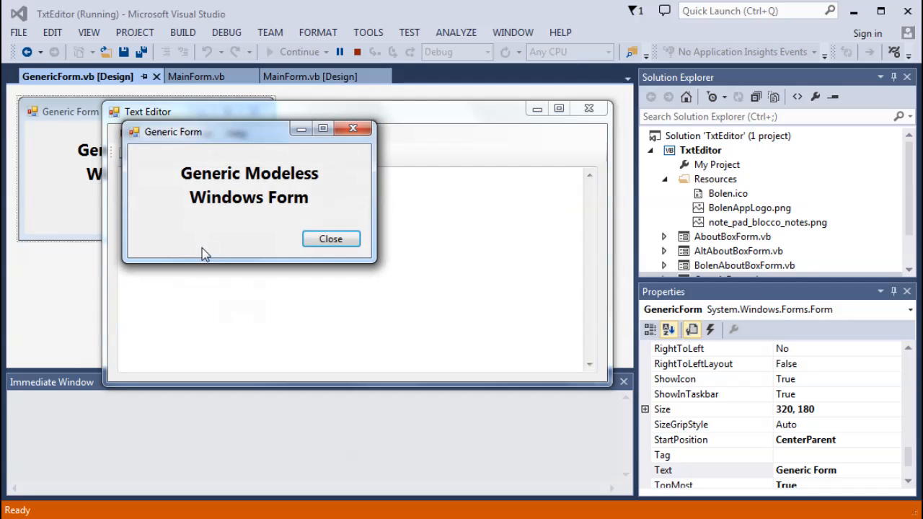
drag(173, 131, 341, 146)
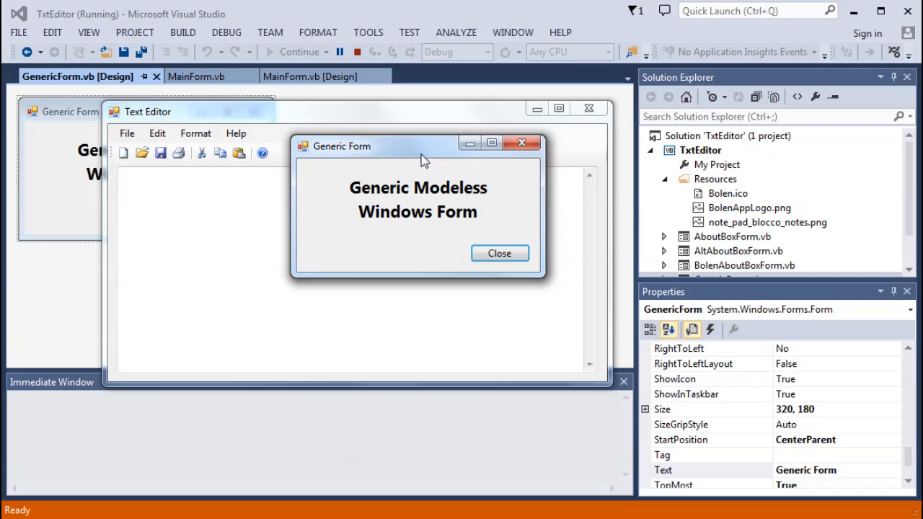
mouse_move(383, 251)
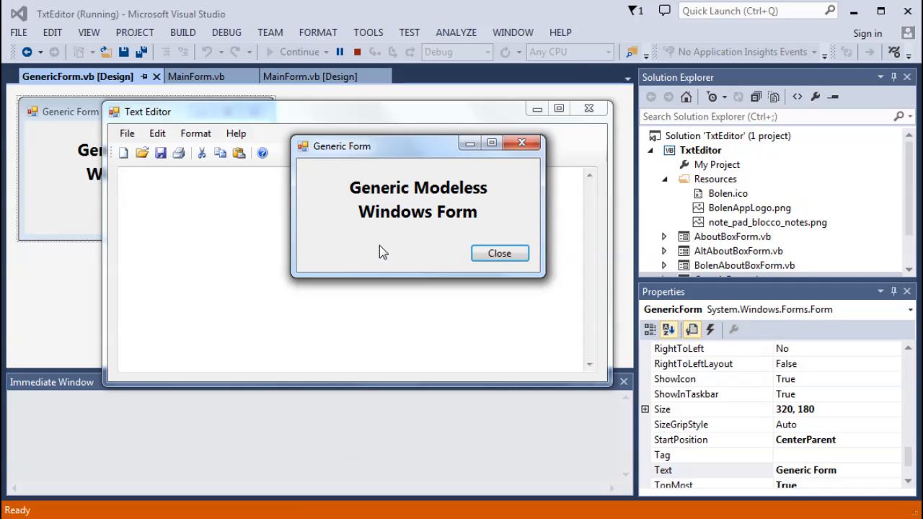
mouse_move(258, 117)
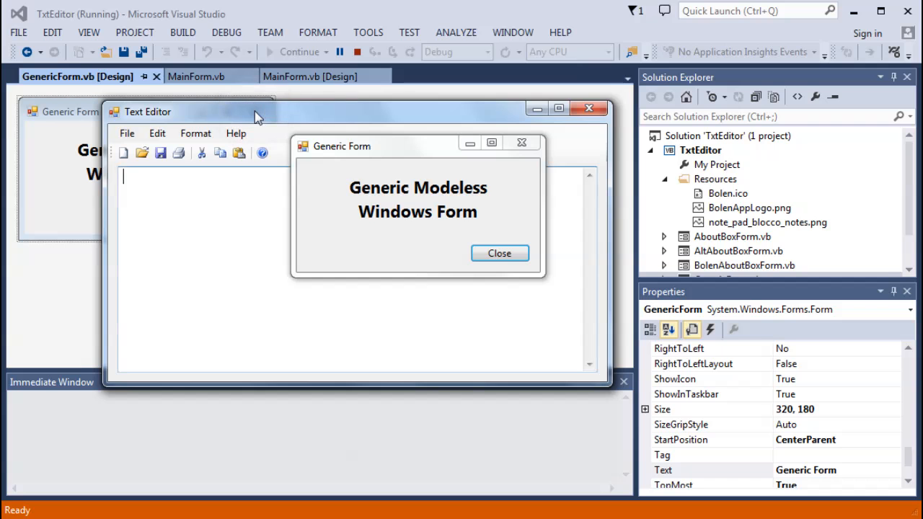
mouse_move(382, 158)
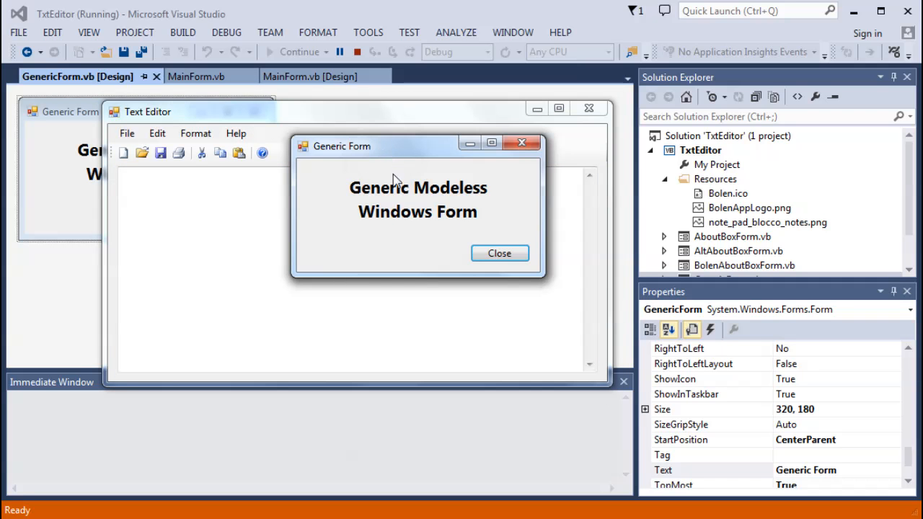
mouse_move(223, 119)
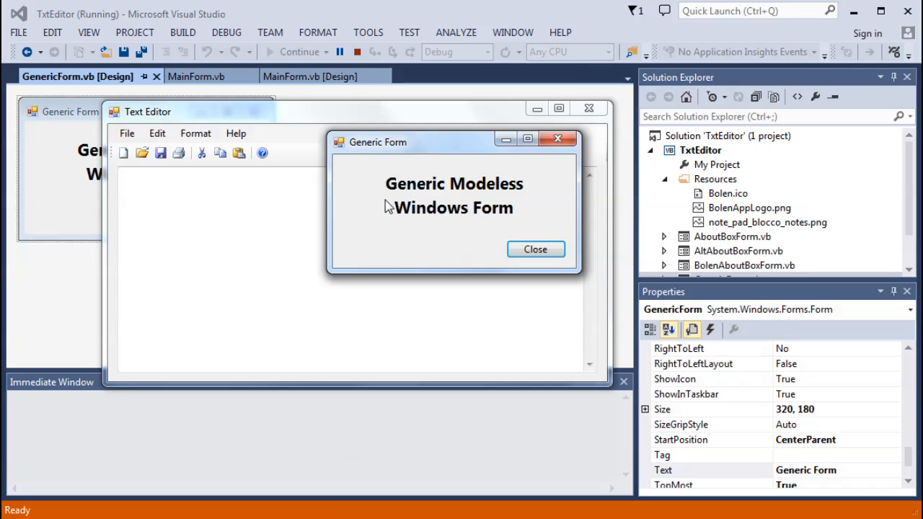
mouse_move(157, 132)
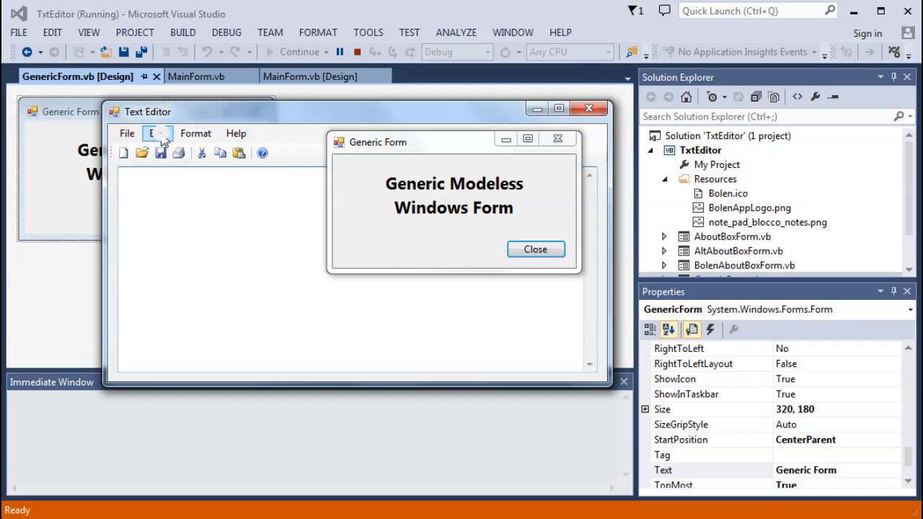
Invoke Edit > Find repeatedly so each request spawns another Generic Form copy.
click(155, 132)
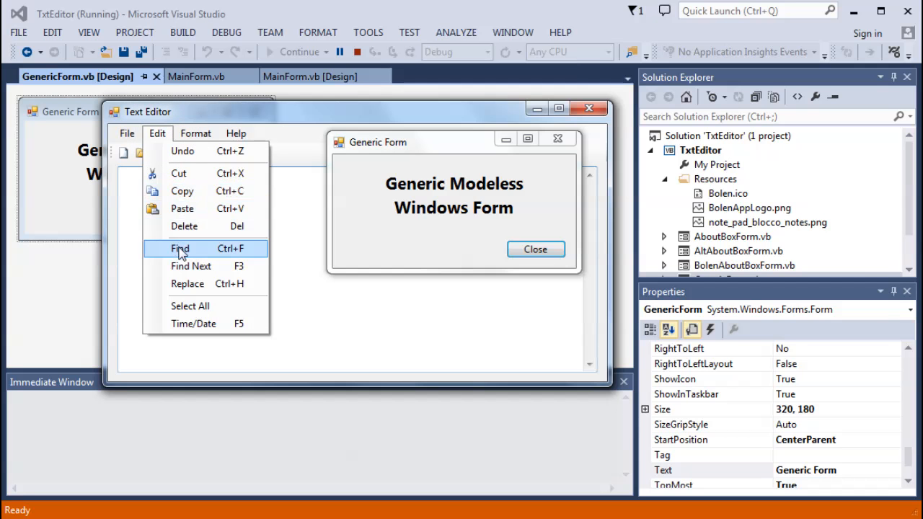
click(179, 248)
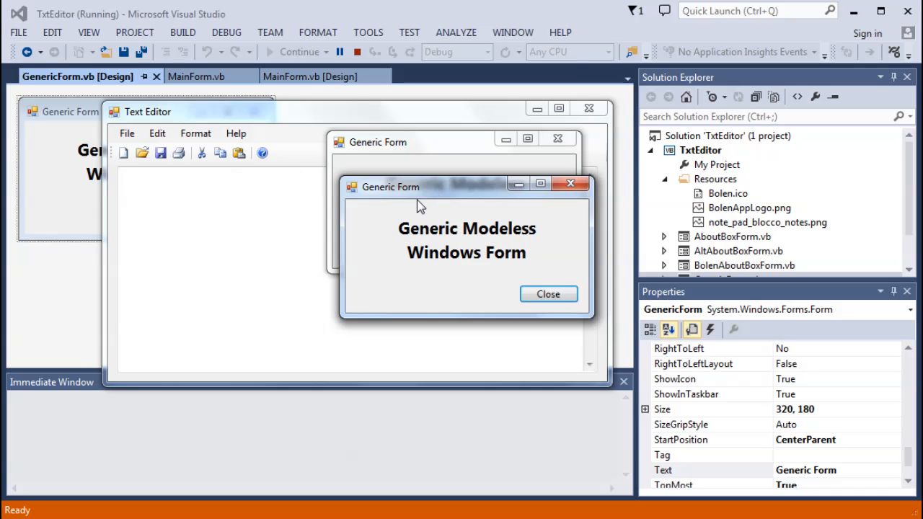
mouse_move(358, 238)
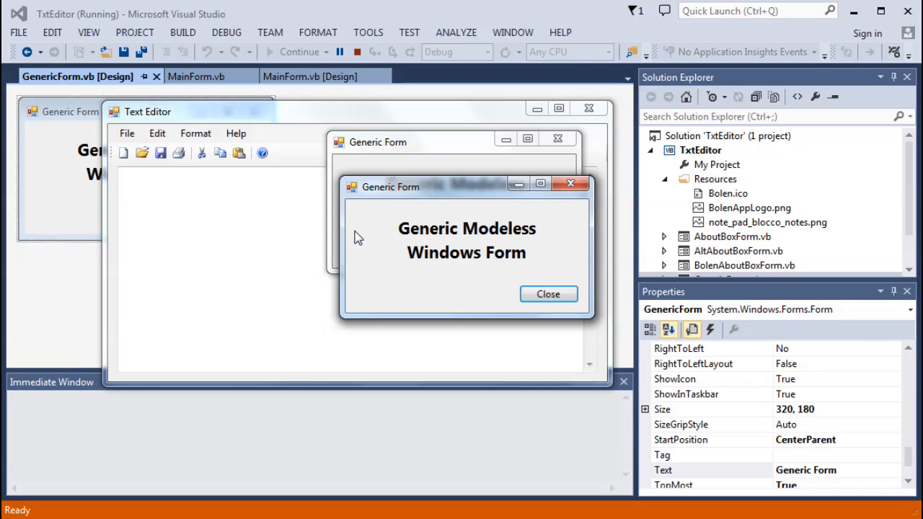
mouse_move(157, 133)
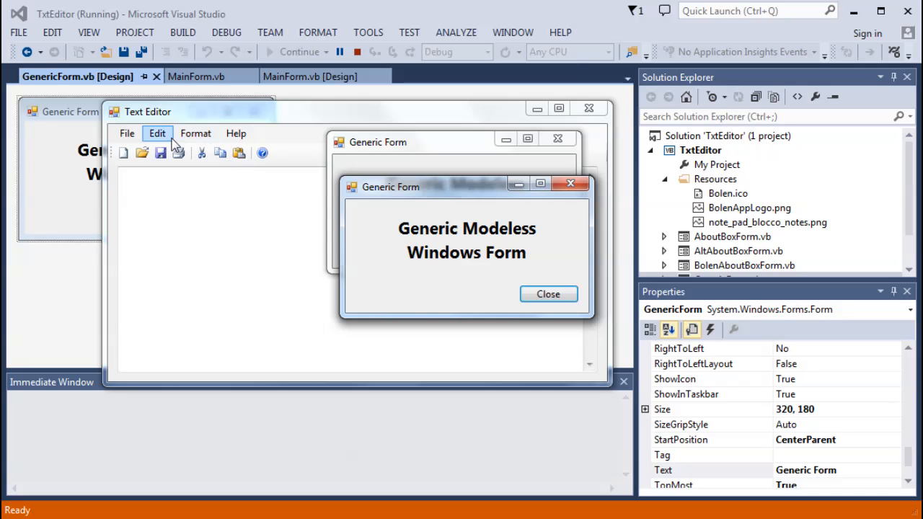
click(158, 133)
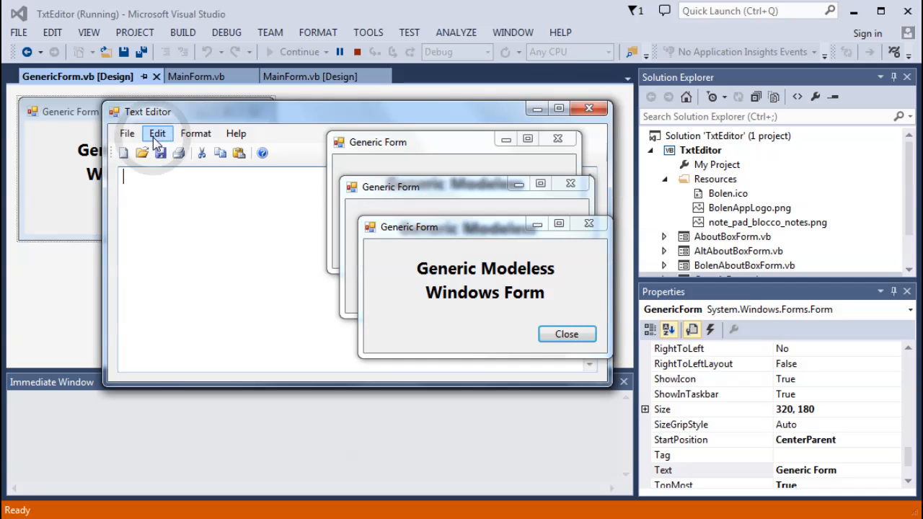
click(158, 133)
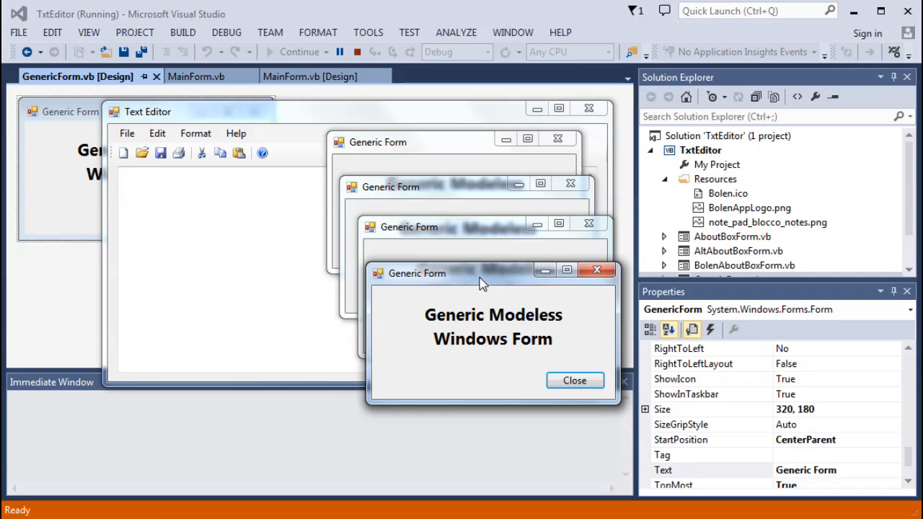
mouse_move(432, 309)
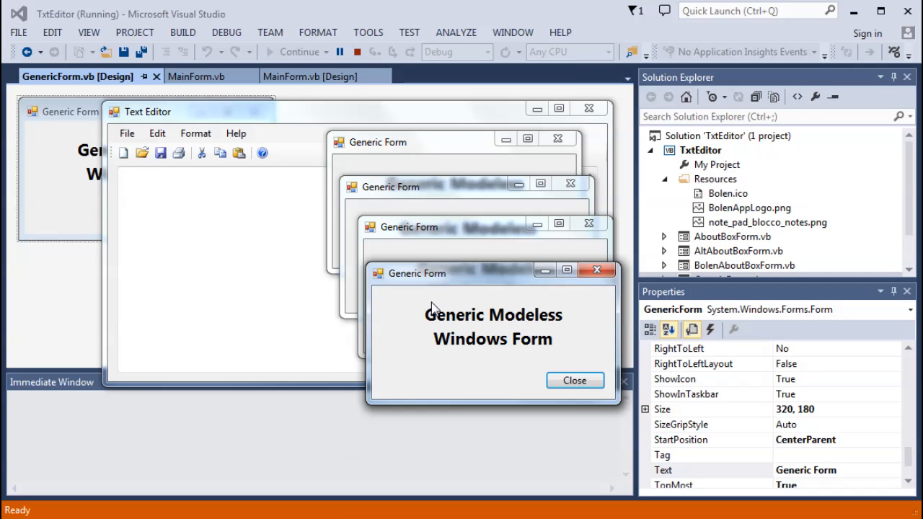
mouse_move(440, 263)
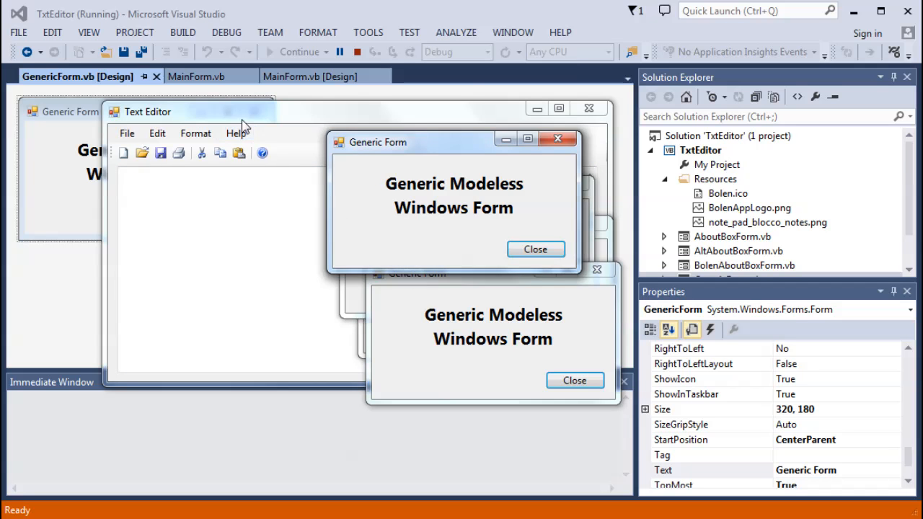
click(158, 133)
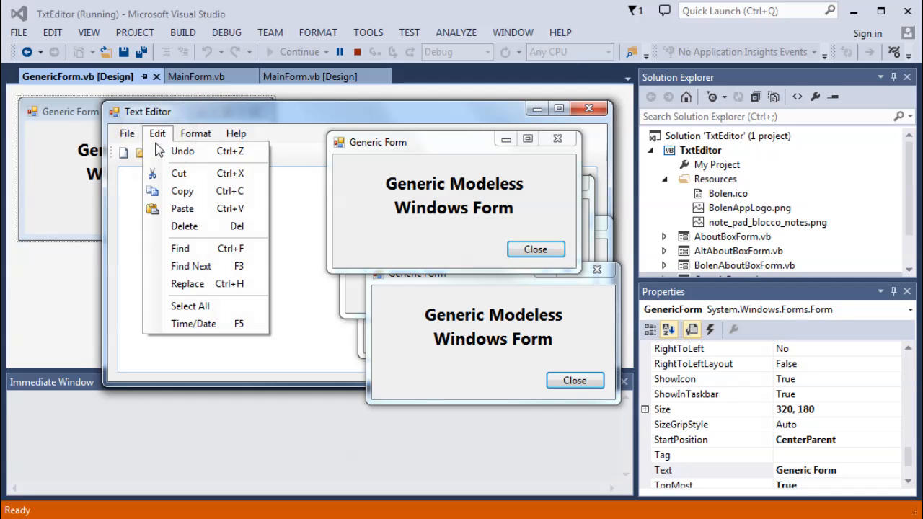
click(190, 251)
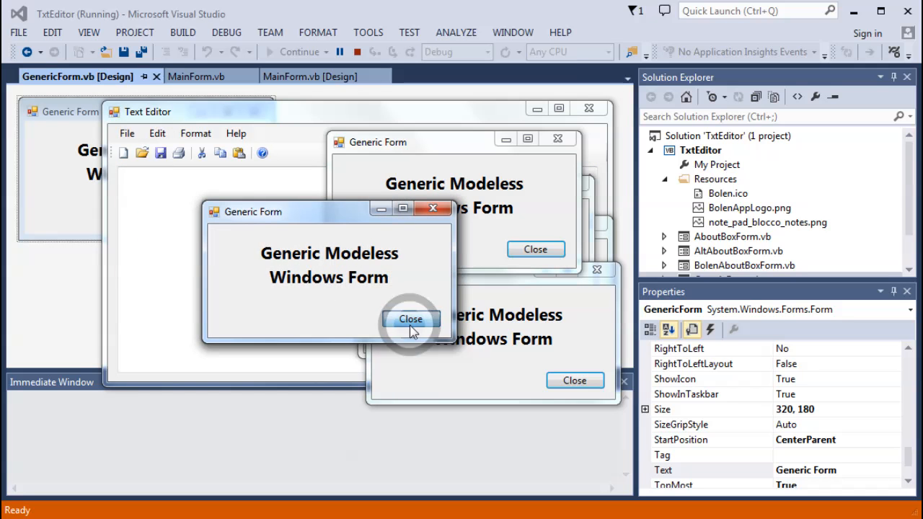
Close the newest Generic Form and the running Text Editor to end the test.
click(410, 319)
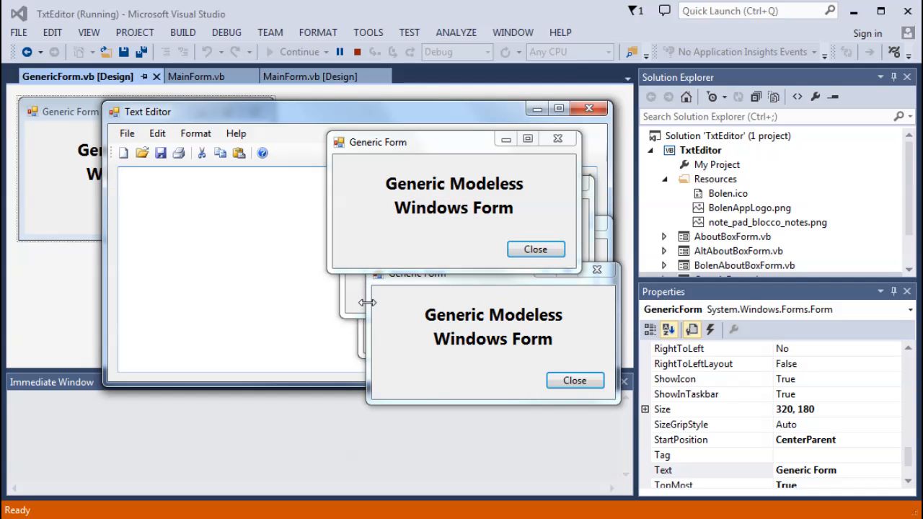
mouse_move(383, 192)
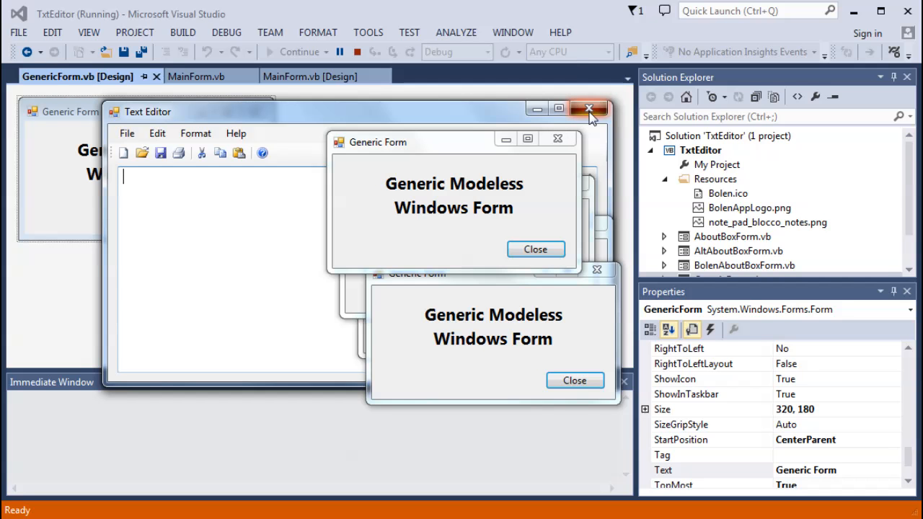
click(588, 110)
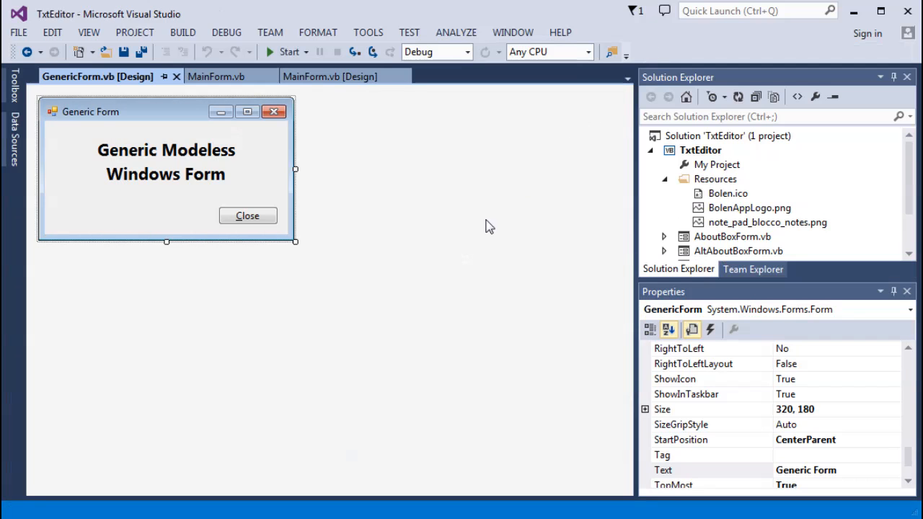
mouse_move(151, 101)
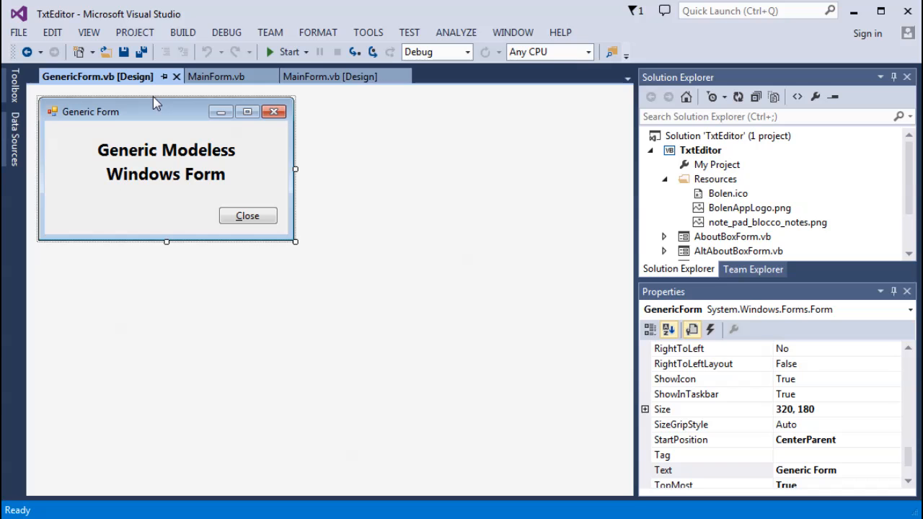
In MainForm.vb's Find handler, get the SingletonForm via GetInstance and call Show() on it.
click(213, 76)
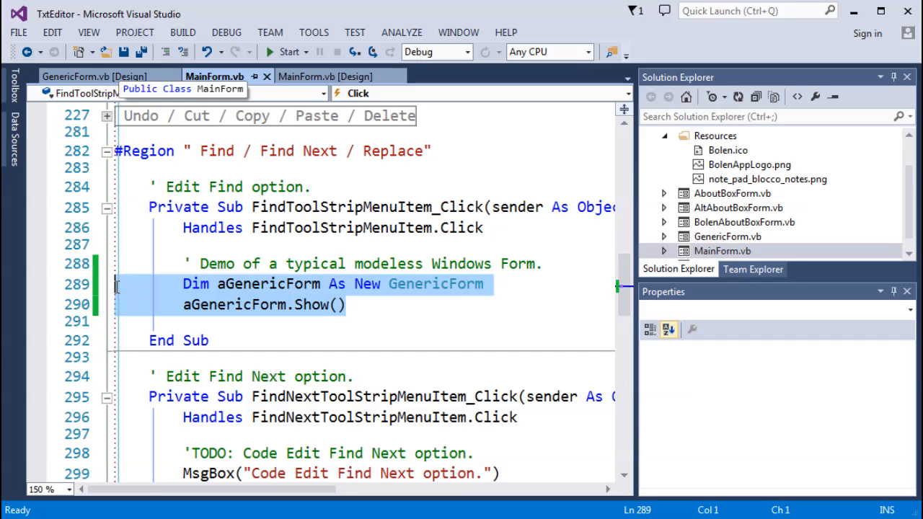
mouse_move(119, 292)
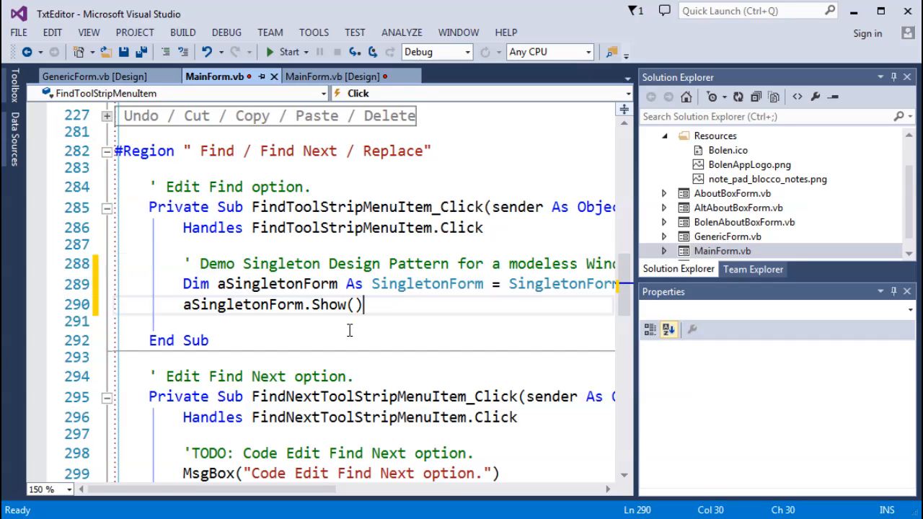
mouse_move(582, 328)
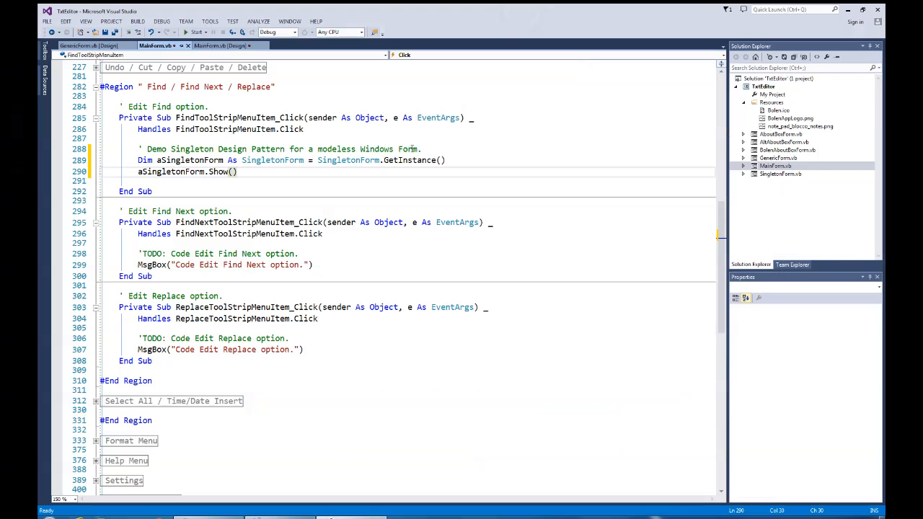
mouse_move(283, 179)
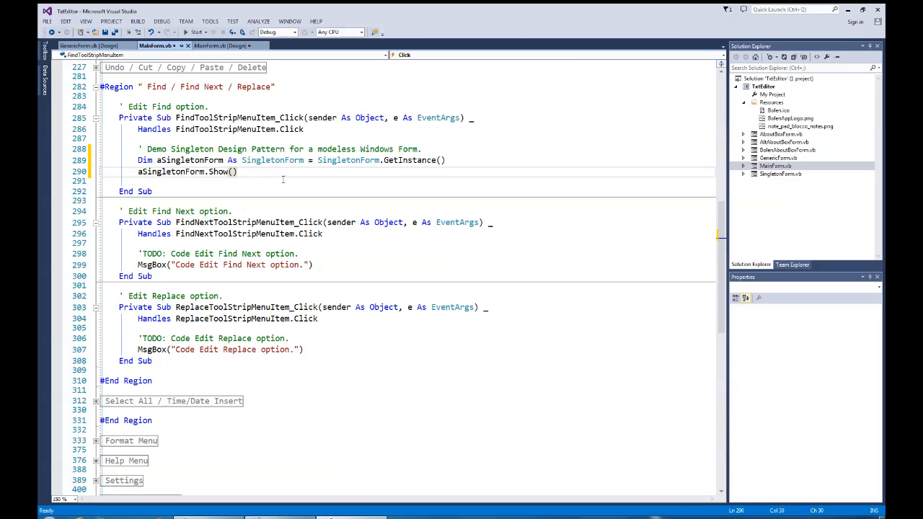
click(236, 172)
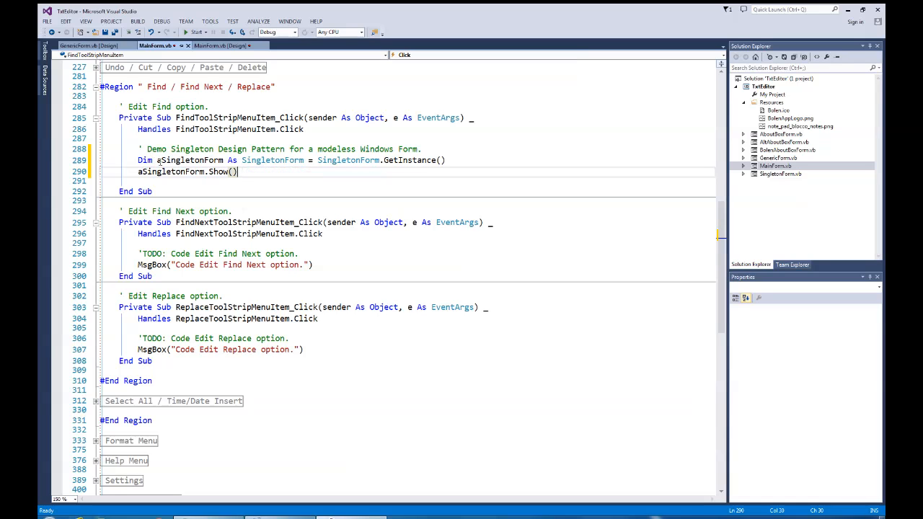
mouse_move(273, 160)
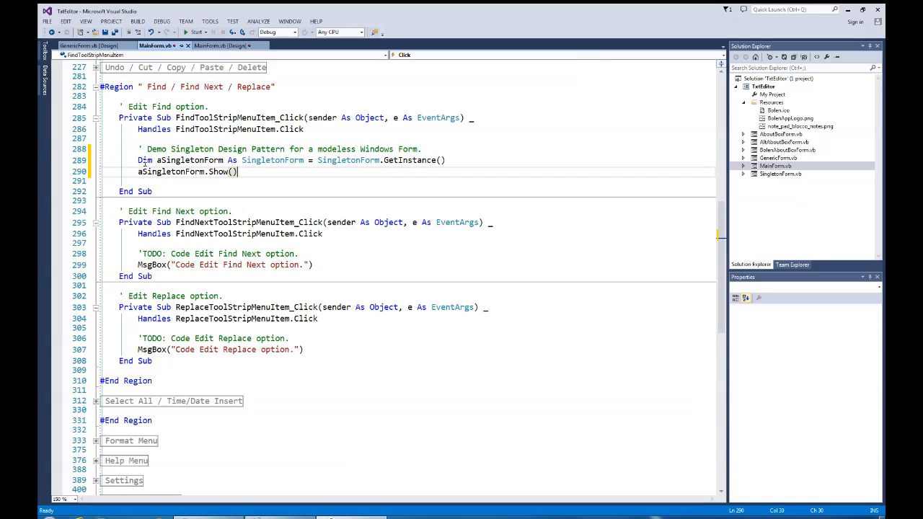
mouse_move(271, 160)
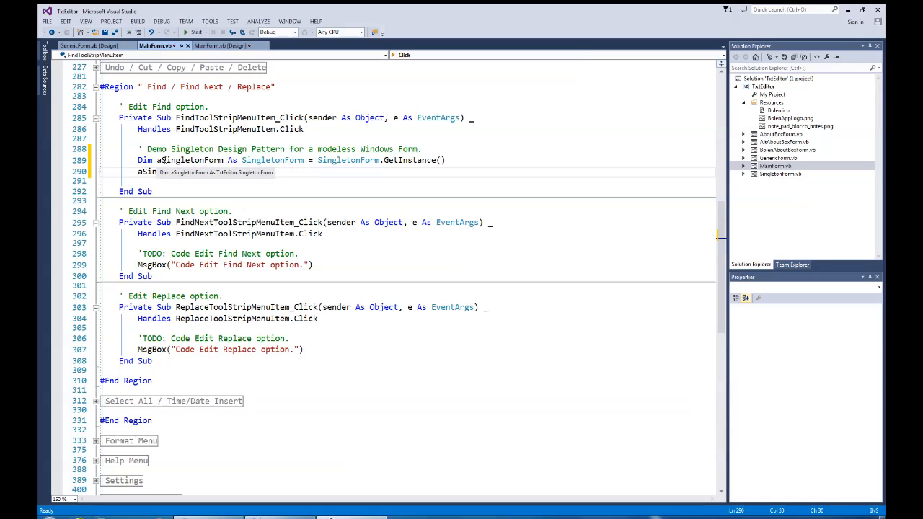
text(SingletonForm.Show())
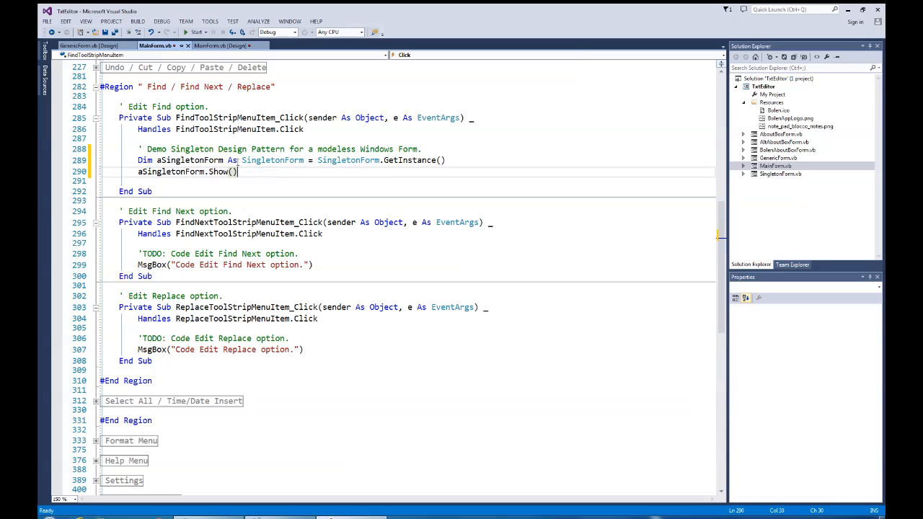
mouse_move(272, 161)
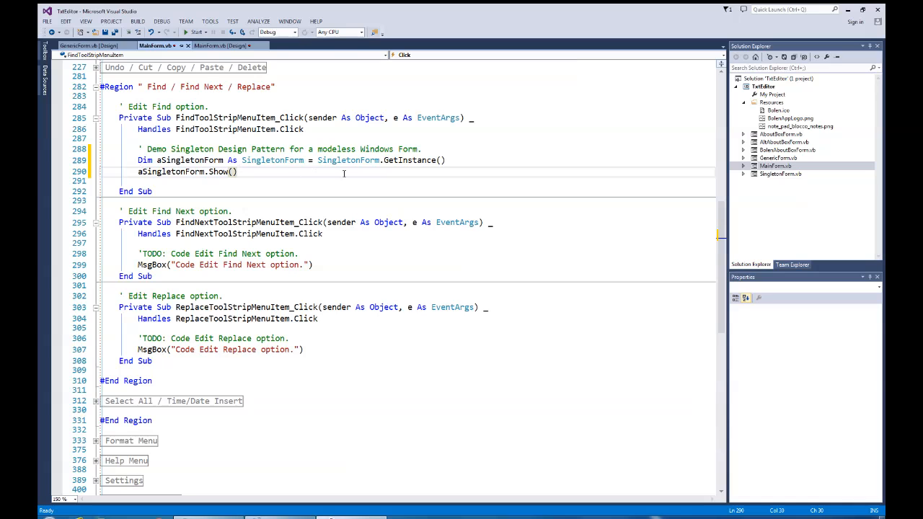
mouse_move(424, 167)
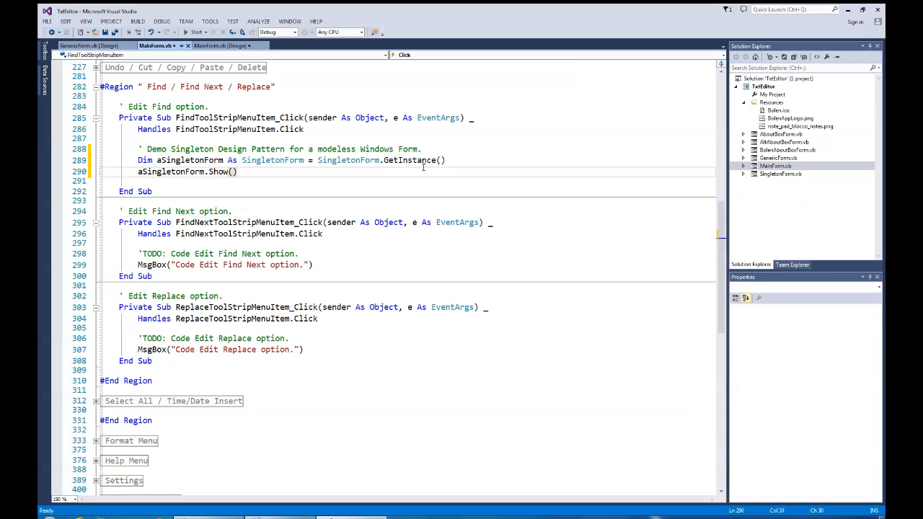
mouse_move(271, 160)
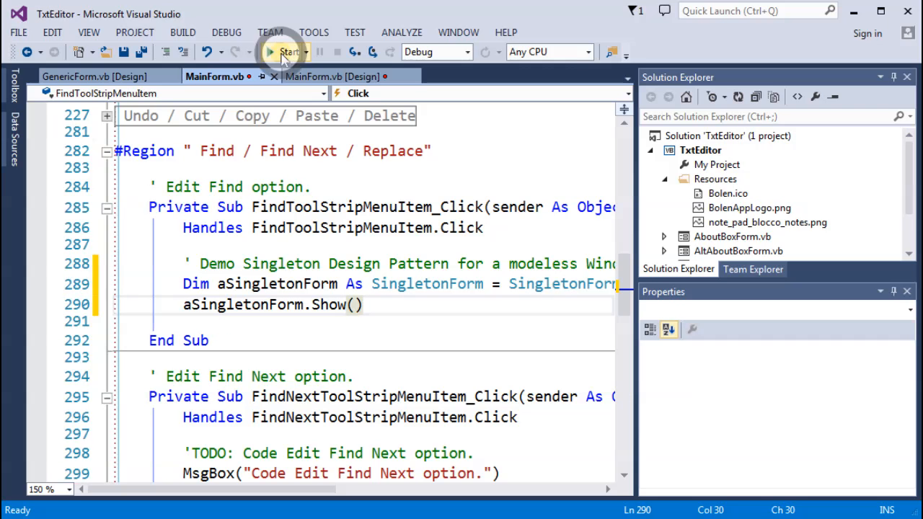
Run the Text Editor, open the Singleton Form via Edit > Find, and move it aside right.
click(272, 52)
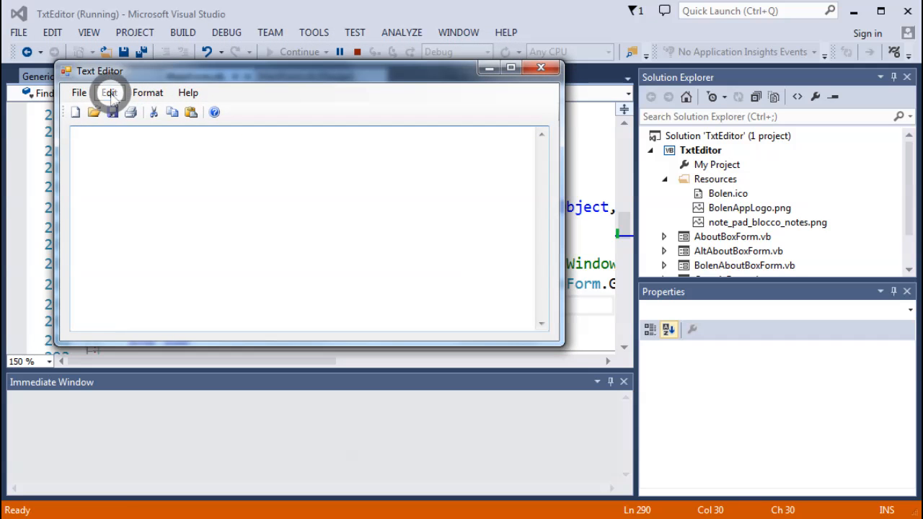
click(110, 92)
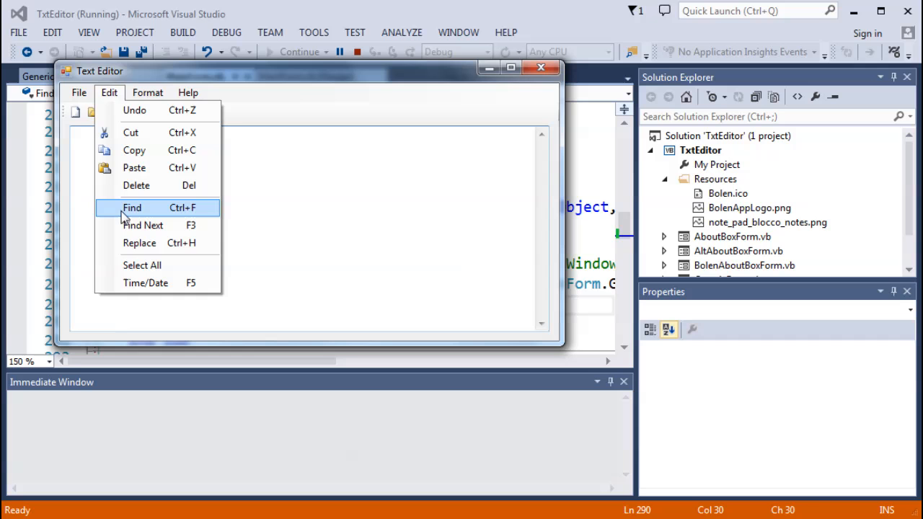
click(132, 208)
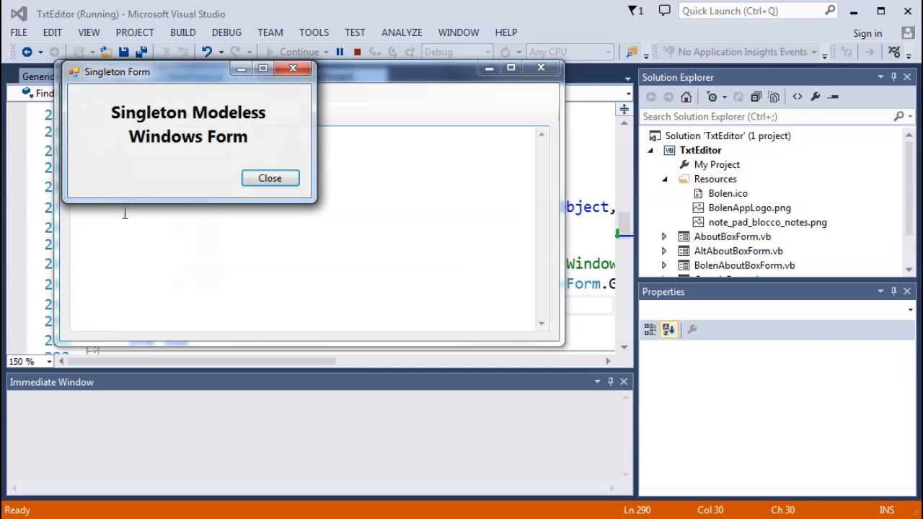
drag(189, 72, 404, 131)
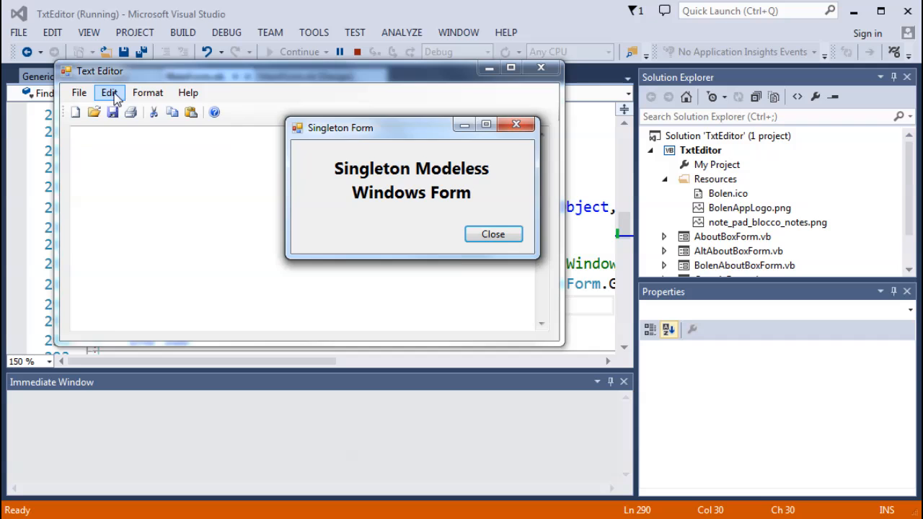
click(110, 92)
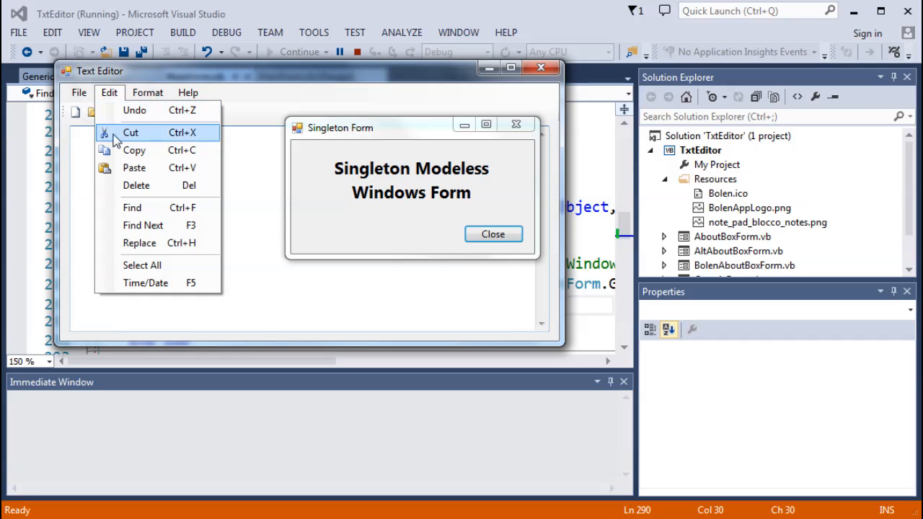
mouse_move(133, 208)
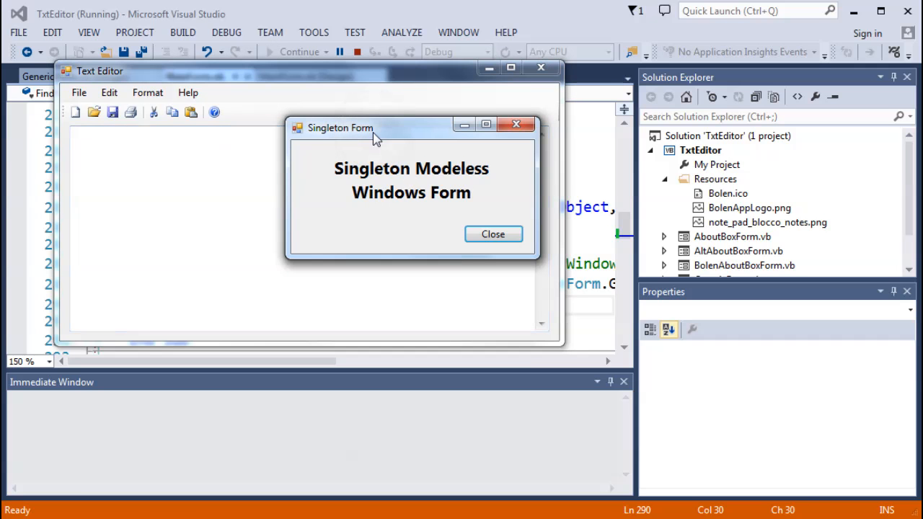
mouse_move(368, 143)
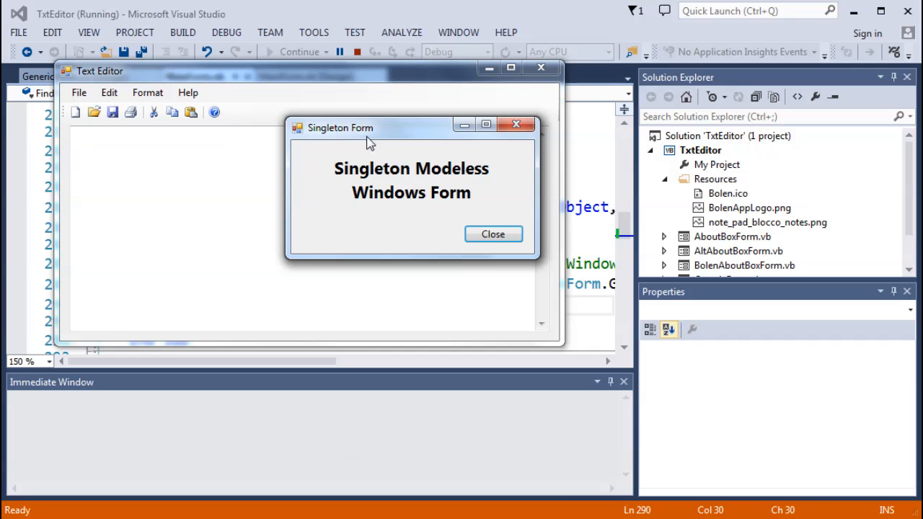
Request Find again with still one form, hide the Singleton Form, and close the editor.
click(110, 93)
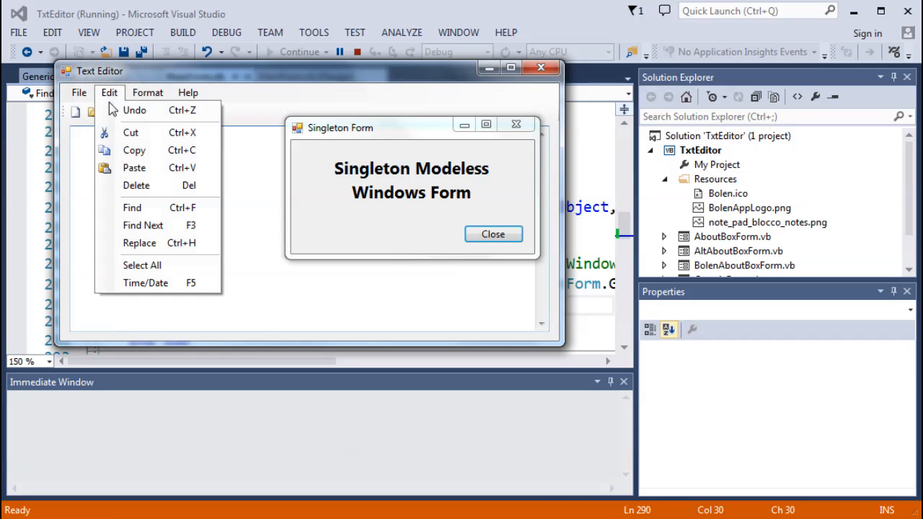
click(392, 193)
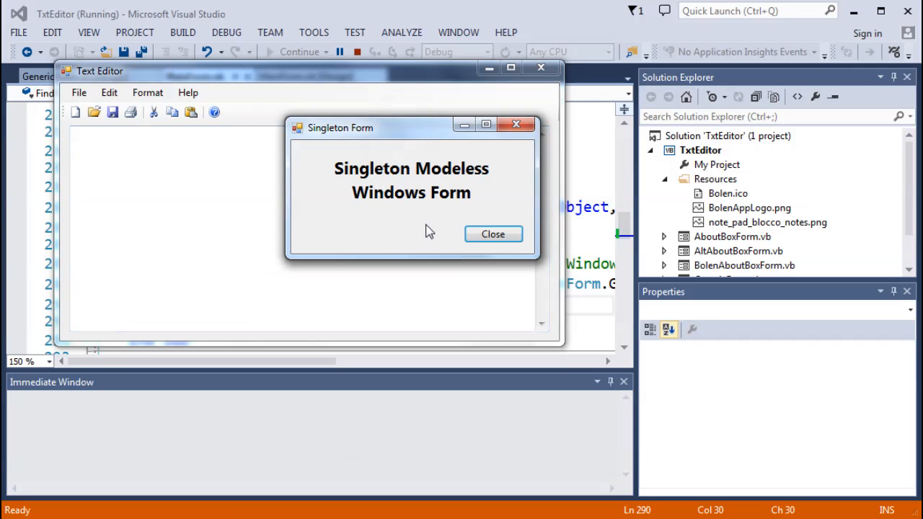
mouse_move(435, 232)
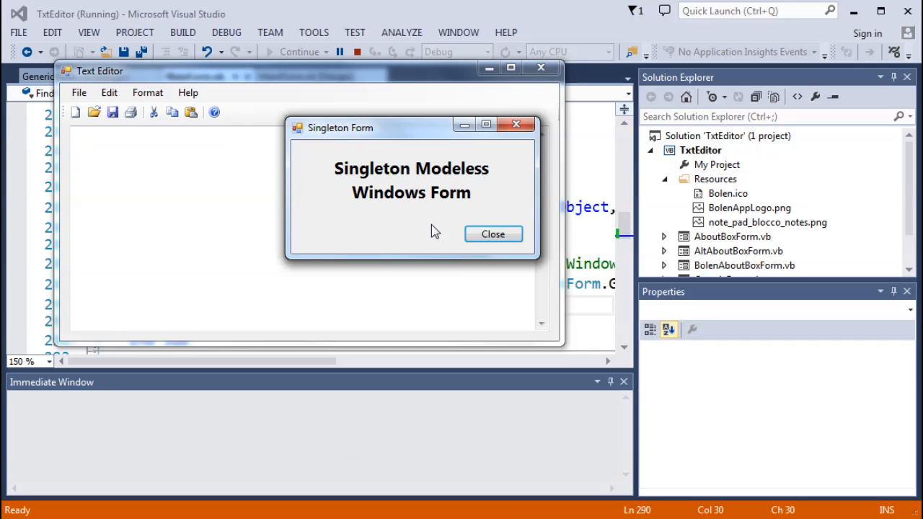
mouse_move(431, 230)
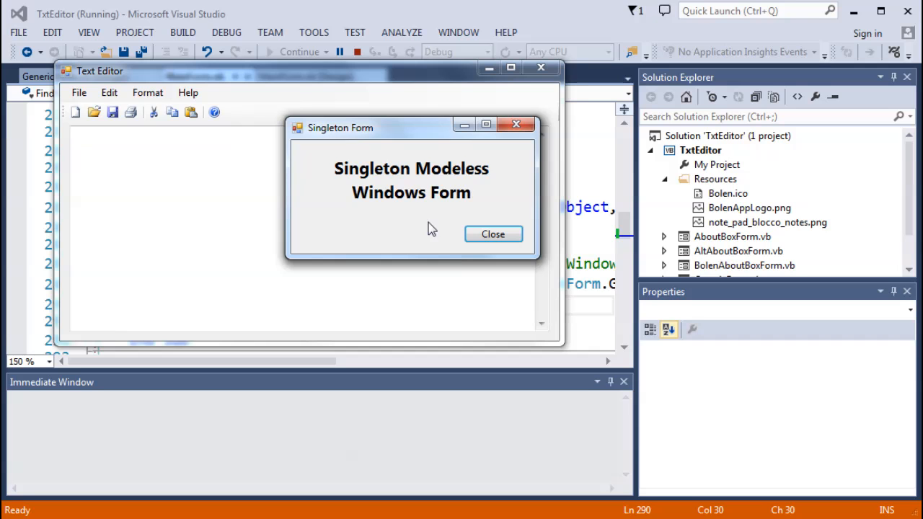
mouse_move(441, 235)
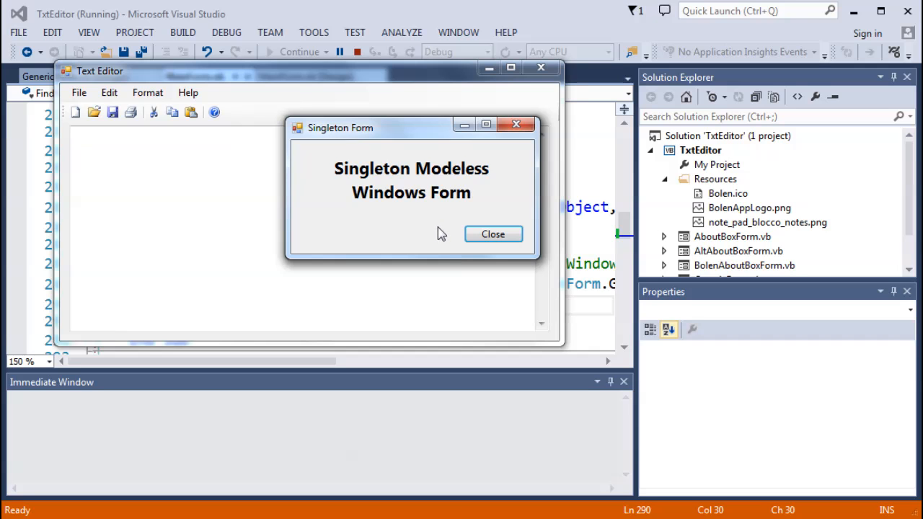
mouse_move(378, 185)
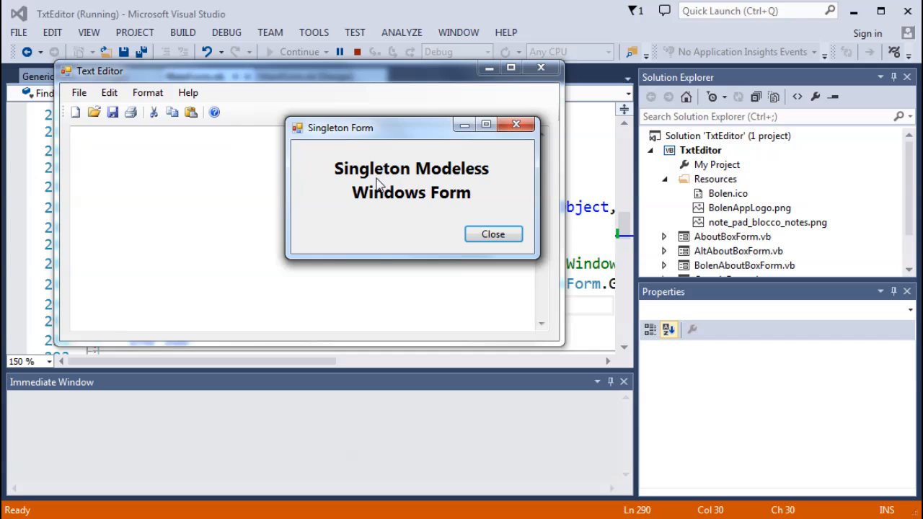
mouse_move(431, 191)
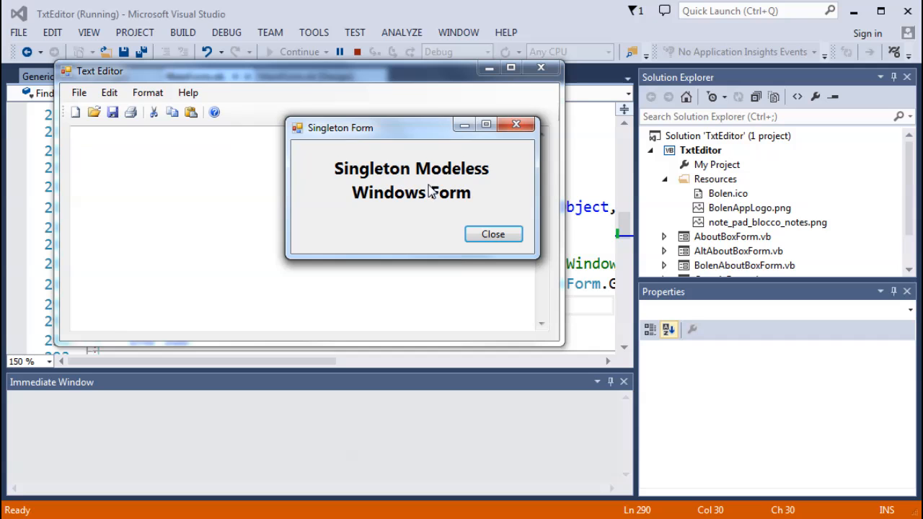
mouse_move(424, 208)
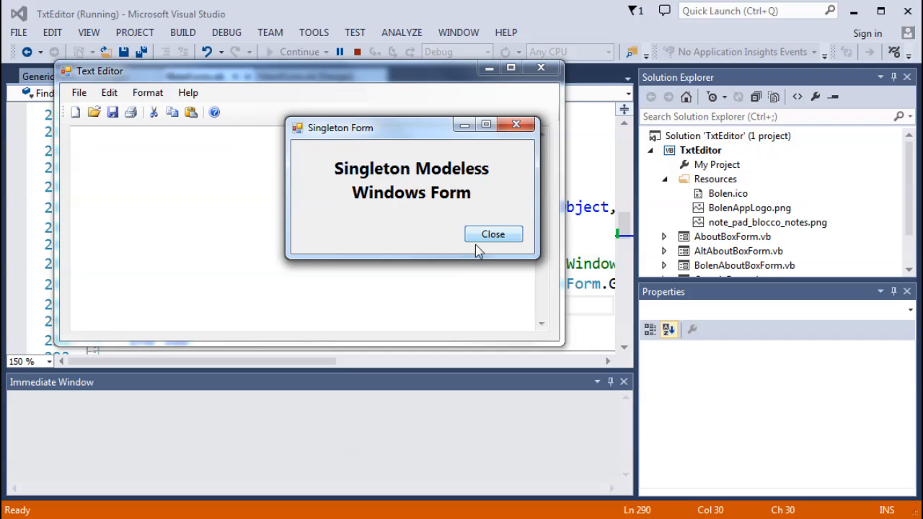
click(493, 234)
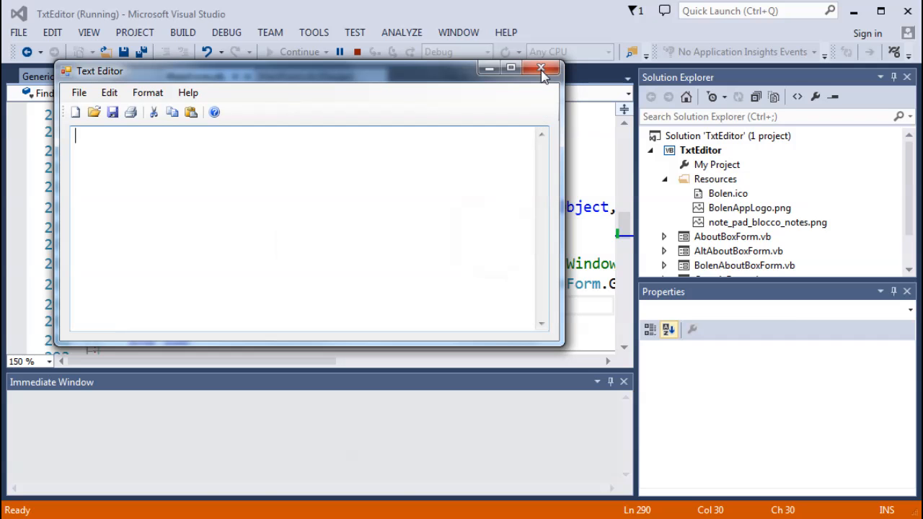
click(539, 69)
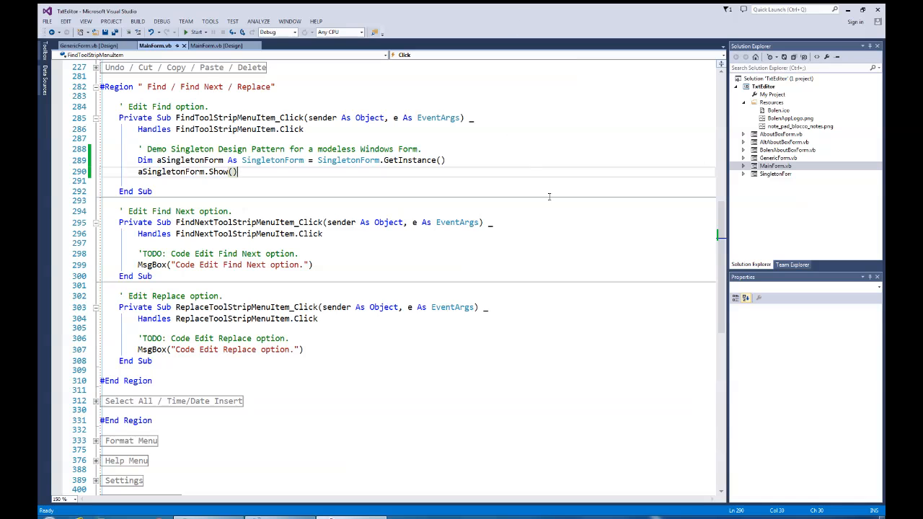
click(776, 173)
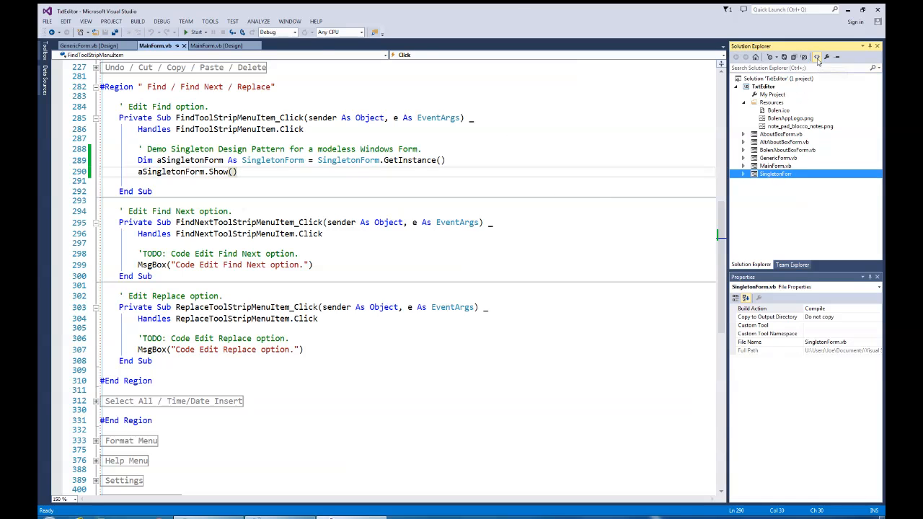
double_click(776, 173)
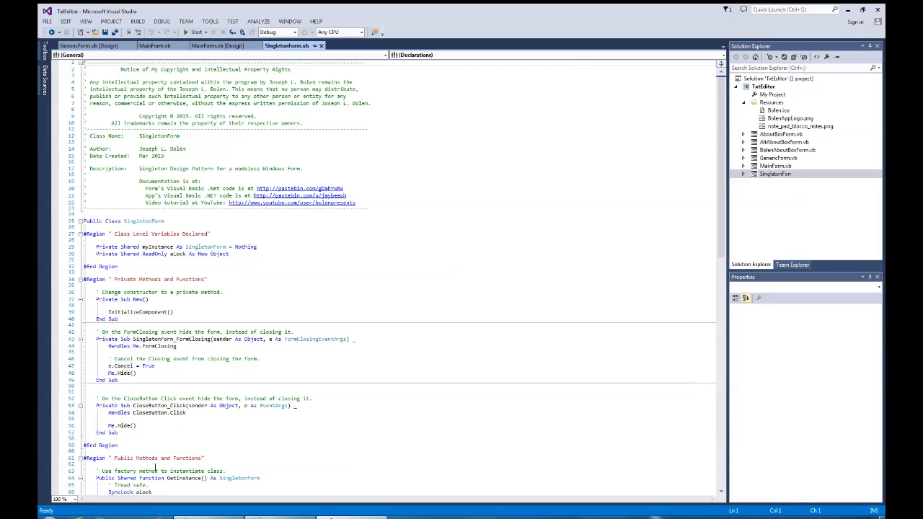
click(65, 499)
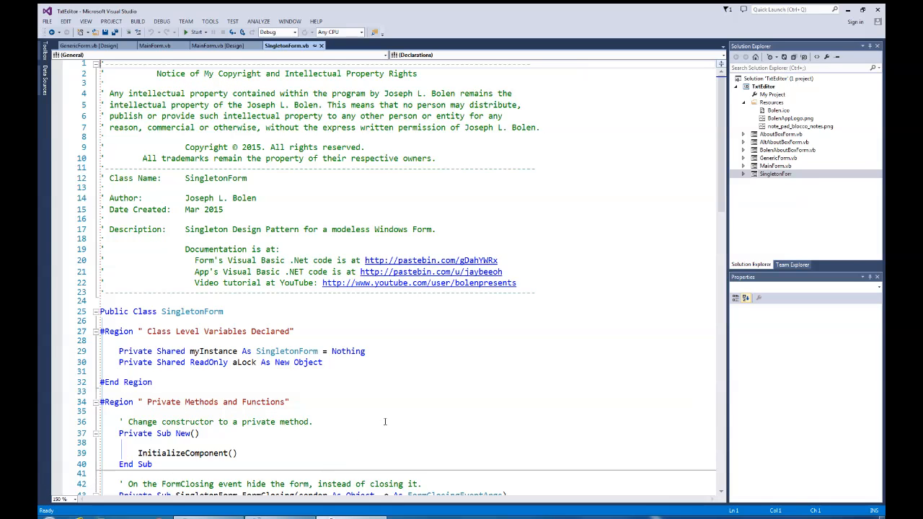
scroll(down, 3)
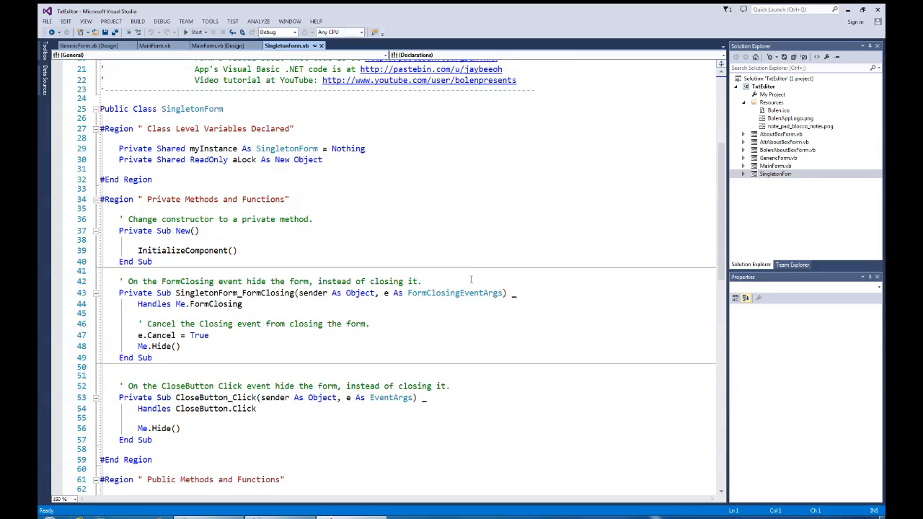
scroll(down, 3)
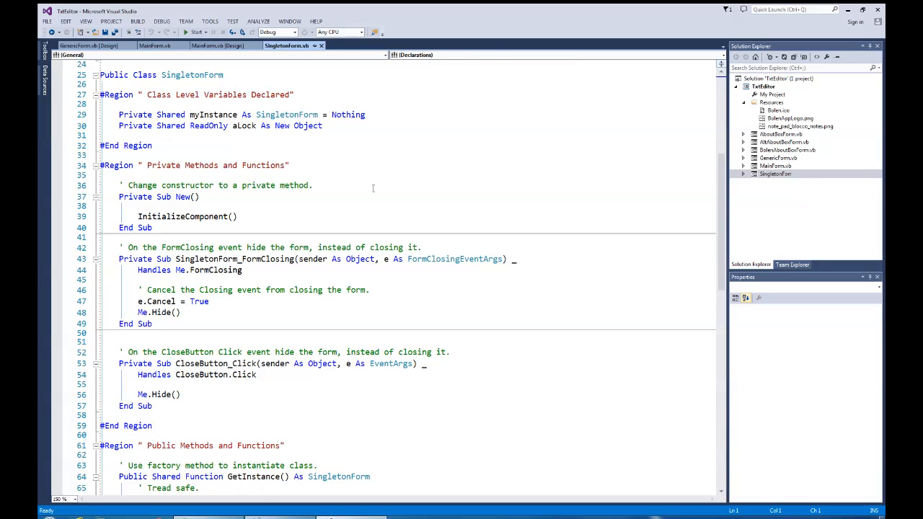
mouse_move(234, 179)
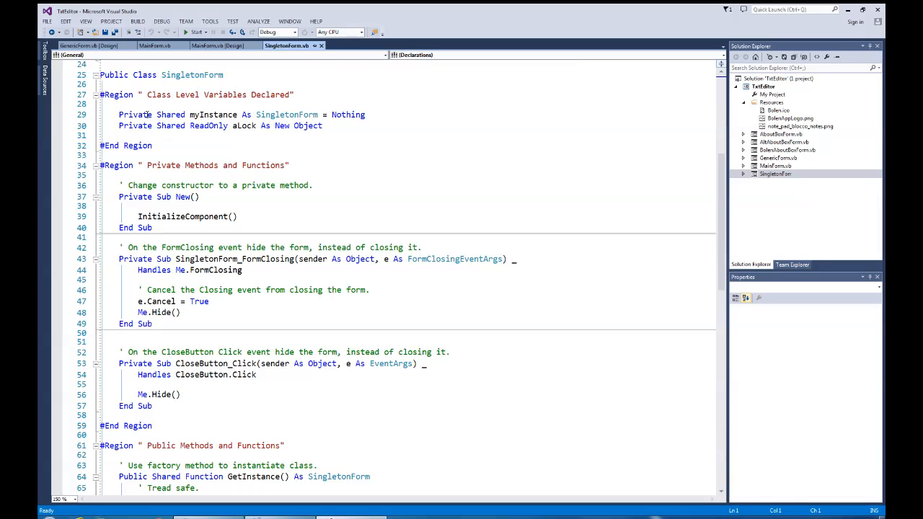
mouse_move(205, 144)
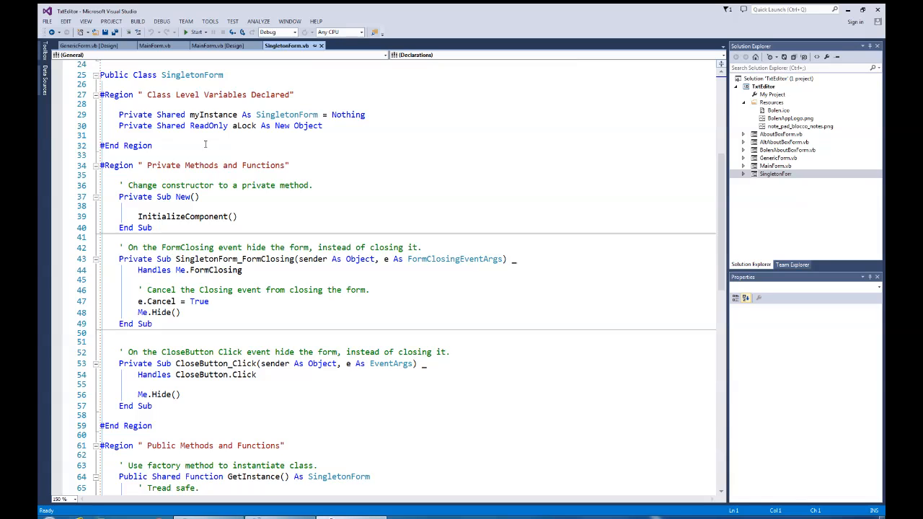
mouse_move(356, 134)
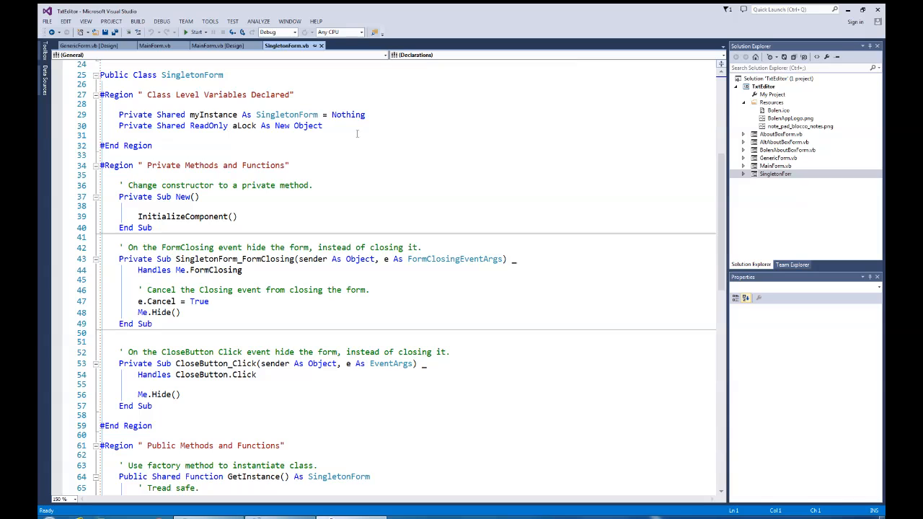
mouse_move(286, 116)
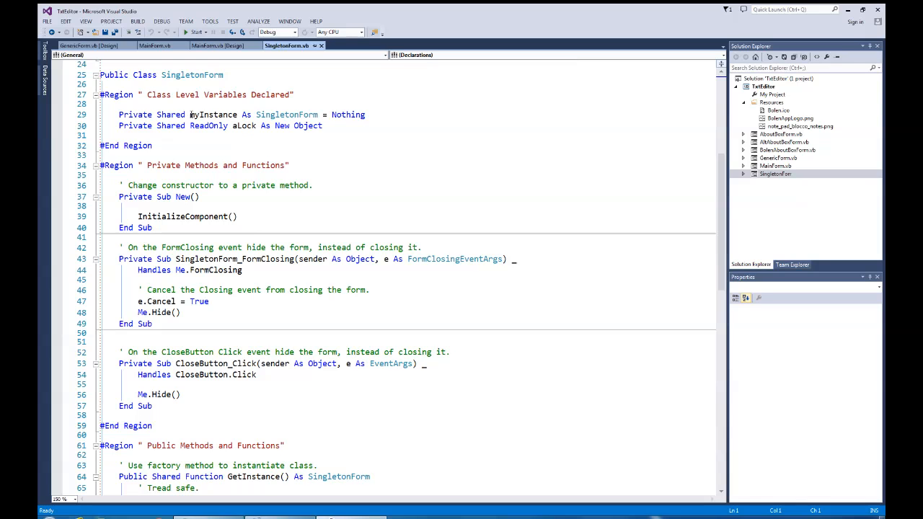
mouse_move(286, 116)
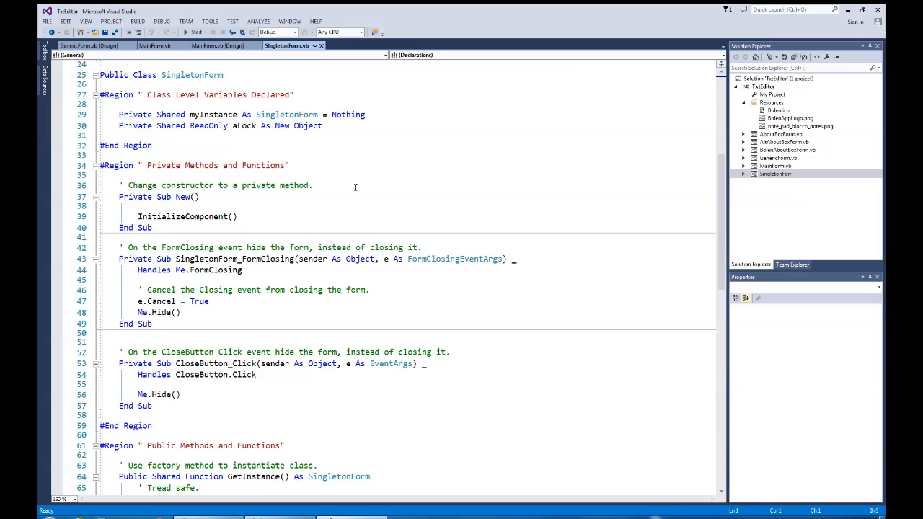
Scroll SingletonForm.vb down to the GetInstance factory method with its SyncLock block.
scroll(down, 3)
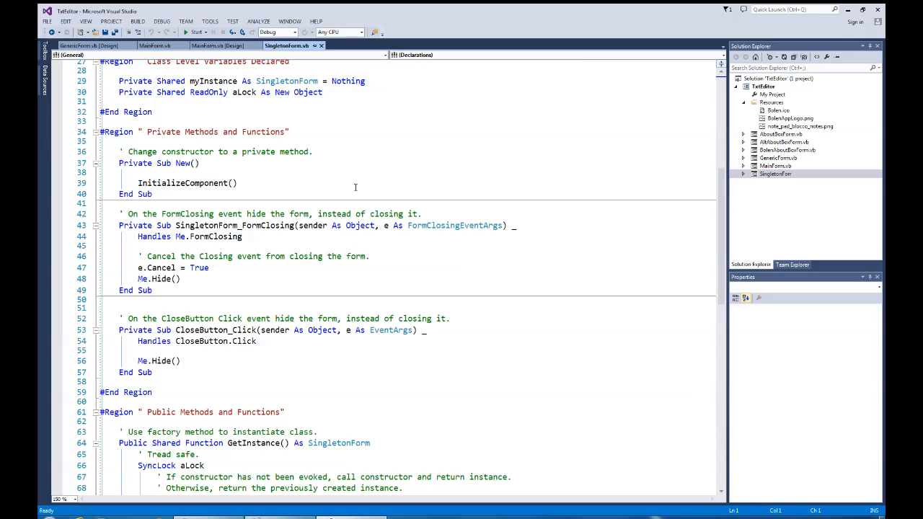
mouse_move(283, 180)
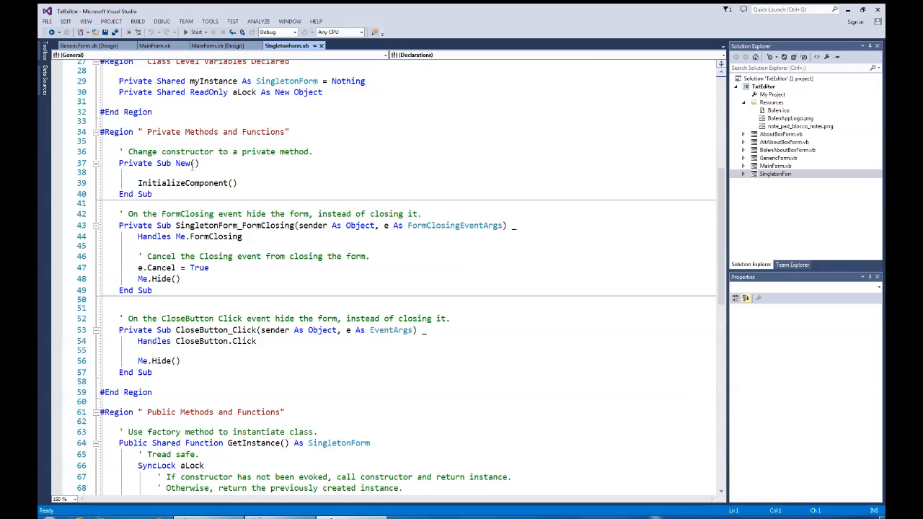
mouse_move(164, 196)
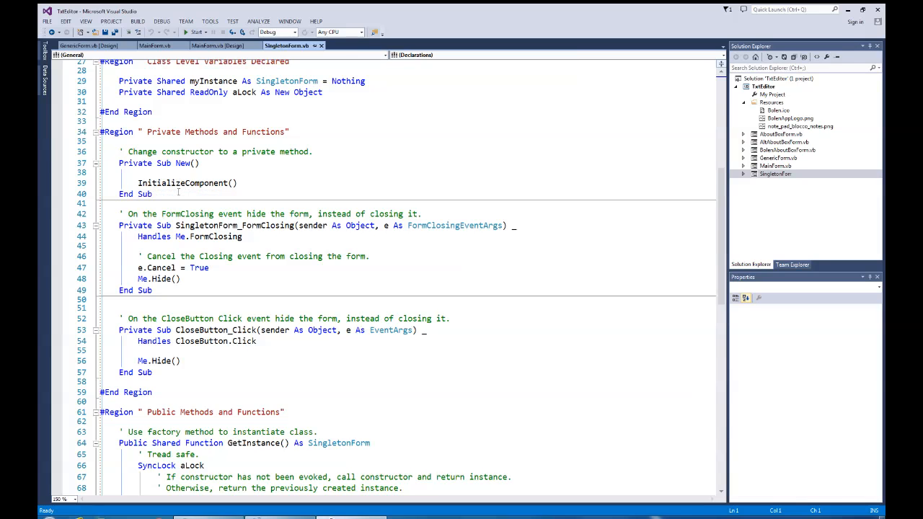
mouse_move(186, 182)
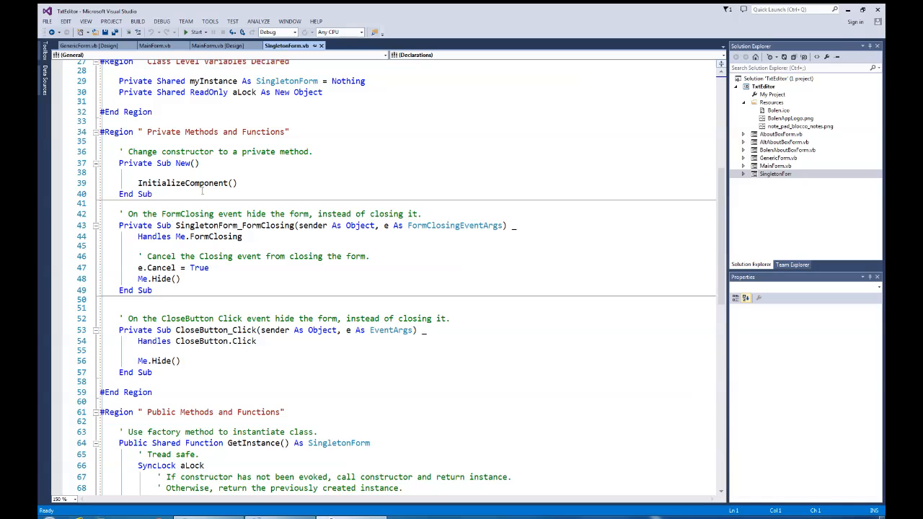
mouse_move(260, 272)
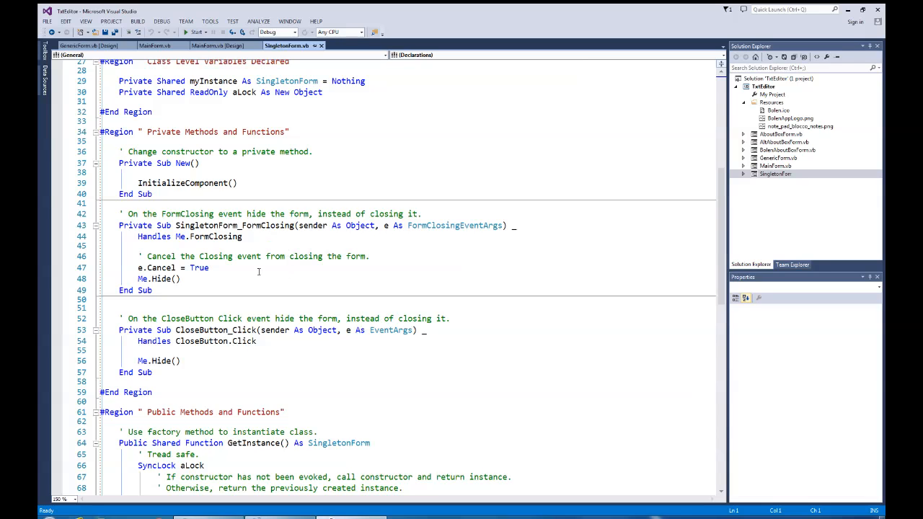
mouse_move(240, 332)
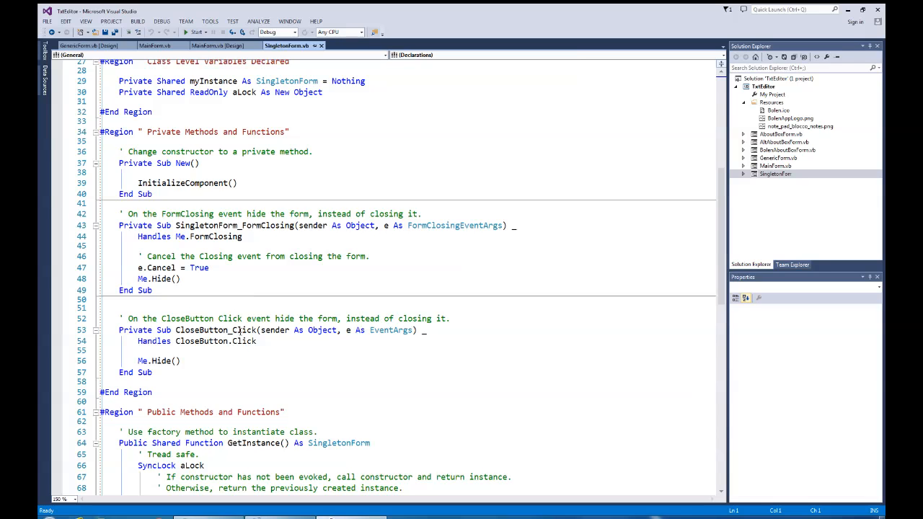
scroll(down, 3)
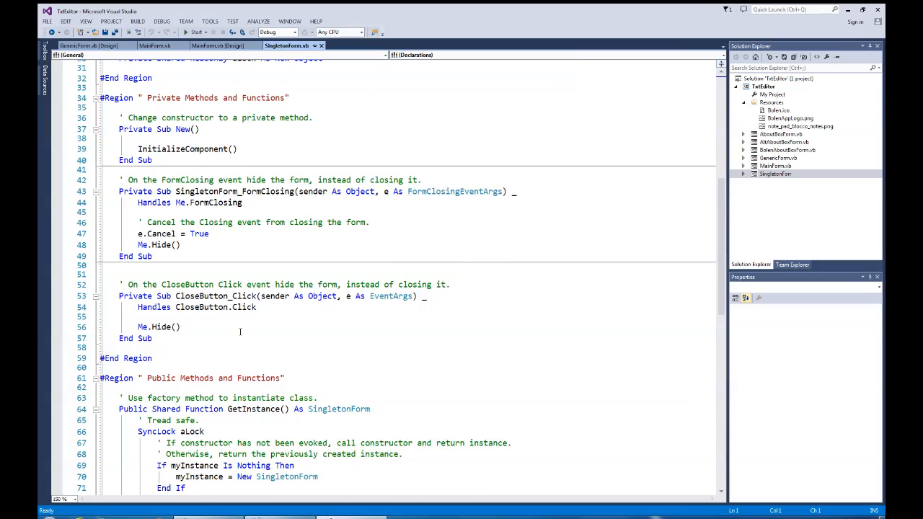
scroll(down, 3)
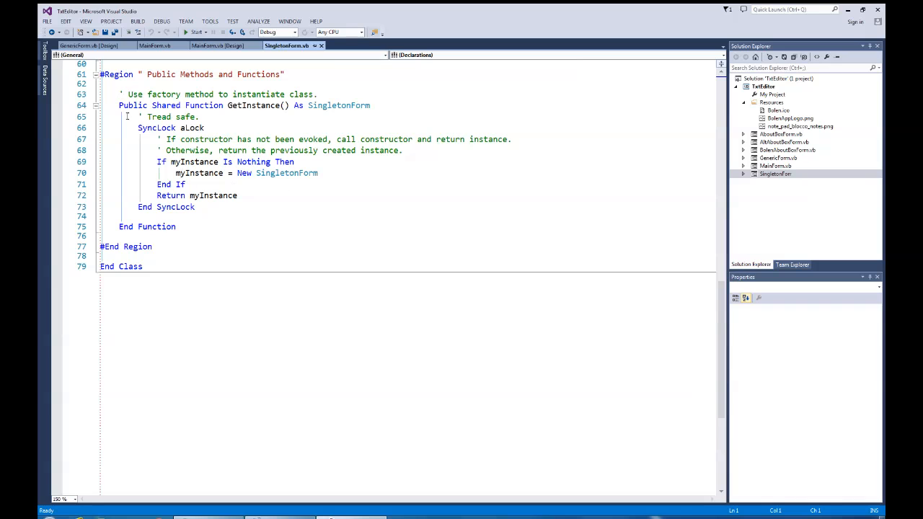
mouse_move(274, 112)
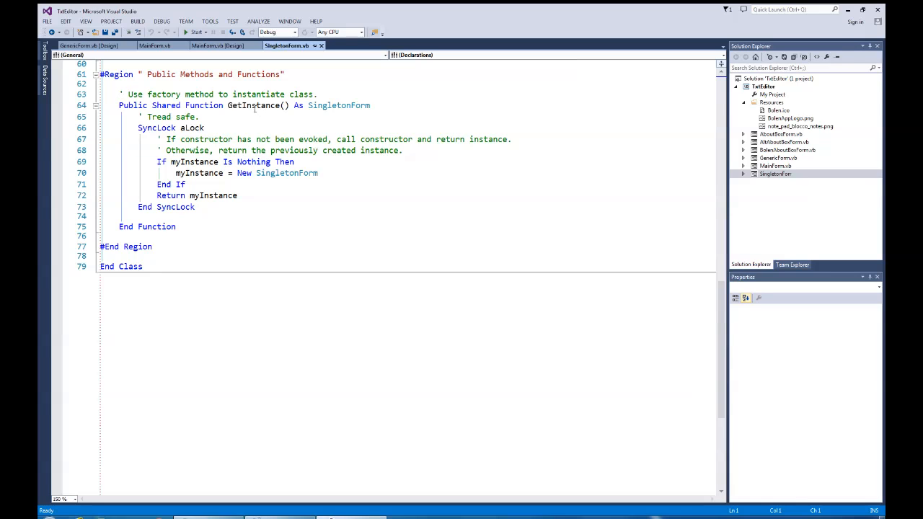
mouse_move(339, 106)
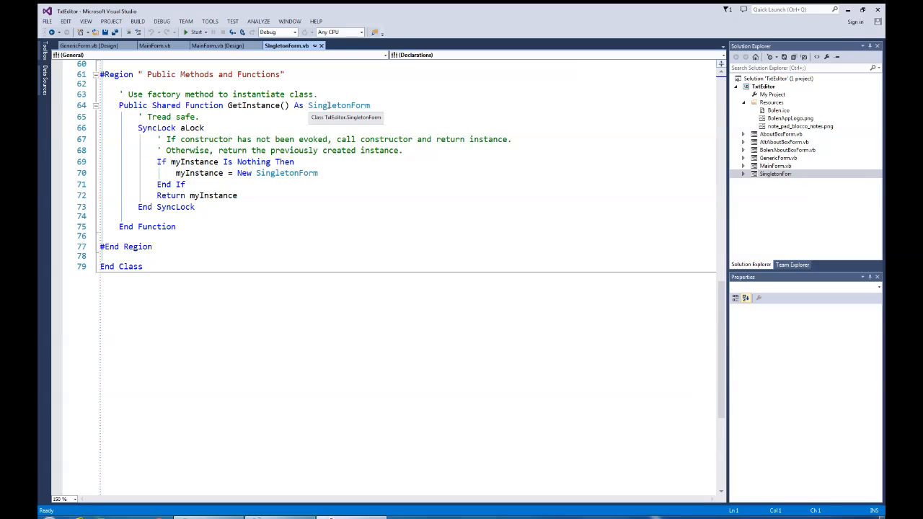
mouse_move(320, 112)
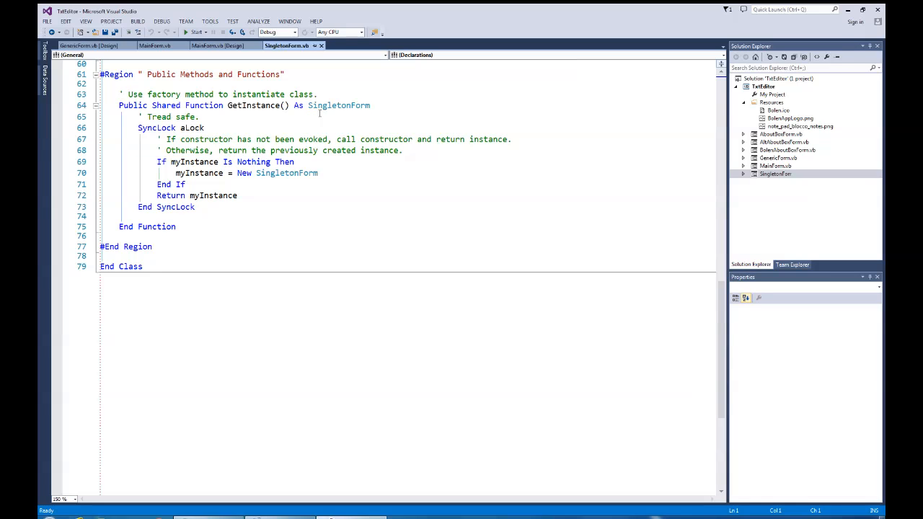
mouse_move(295, 121)
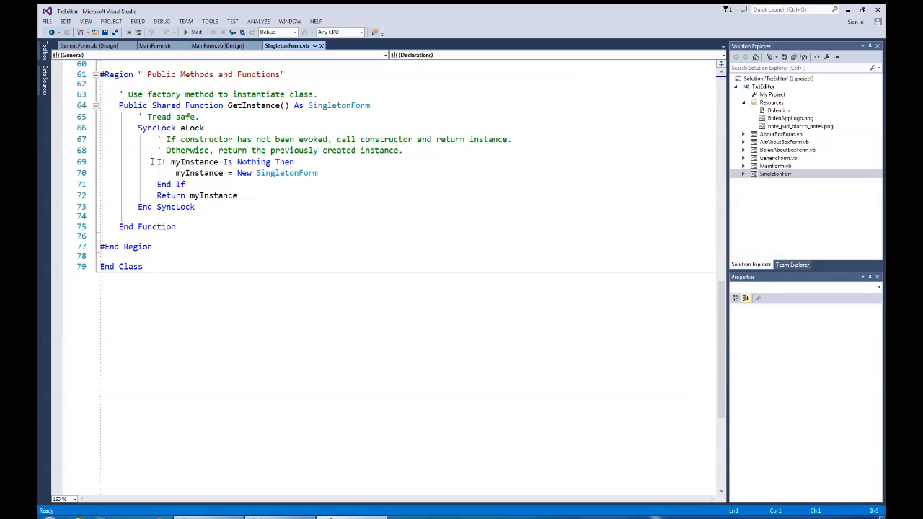
mouse_move(339, 113)
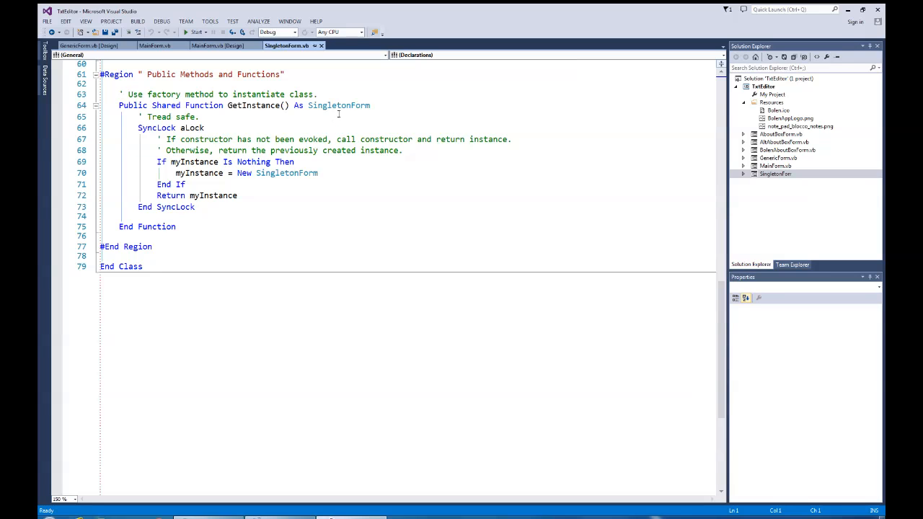
mouse_move(180, 162)
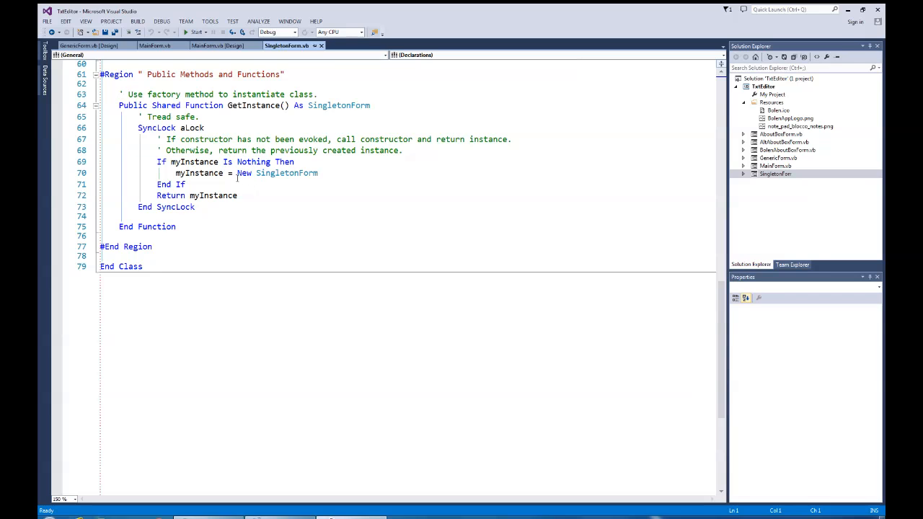
mouse_move(286, 173)
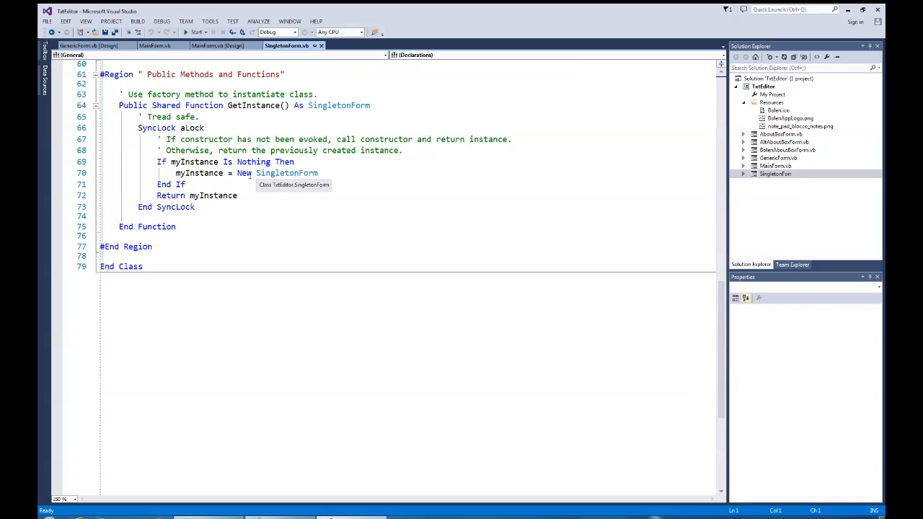
mouse_move(199, 173)
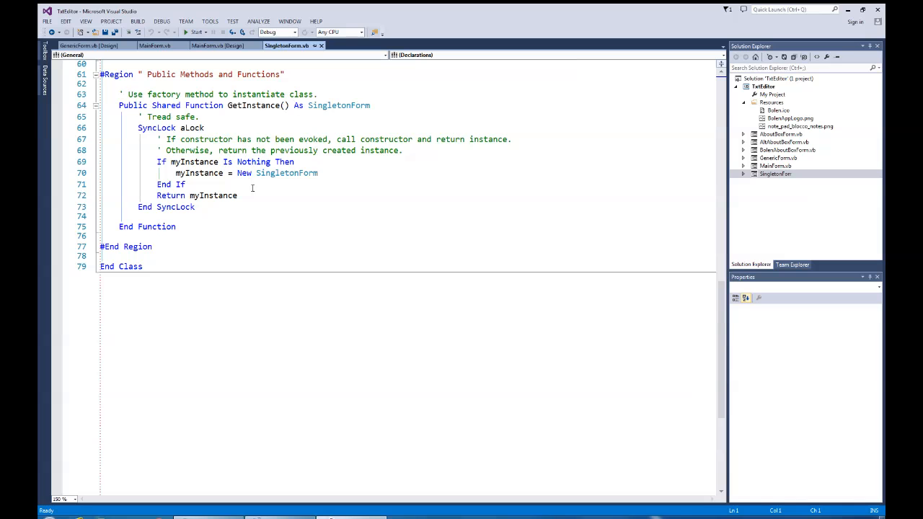
scroll(up, 3)
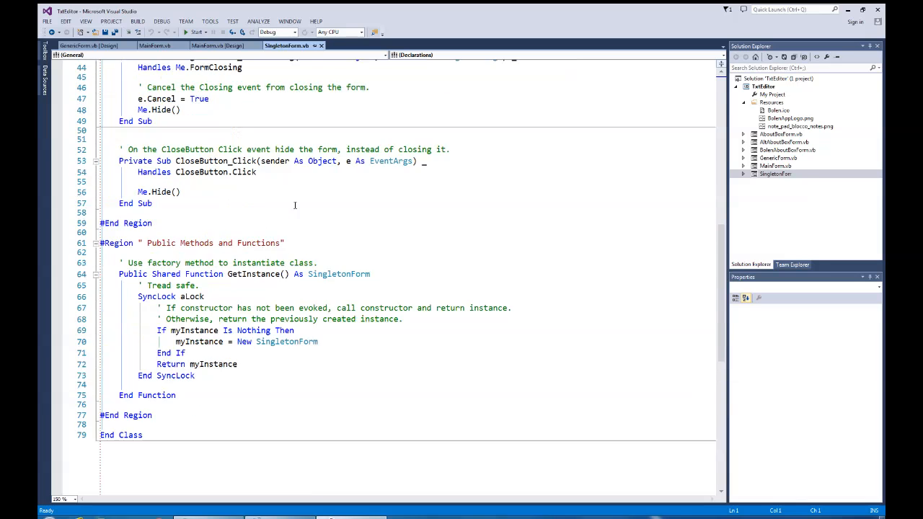
scroll(up, 3)
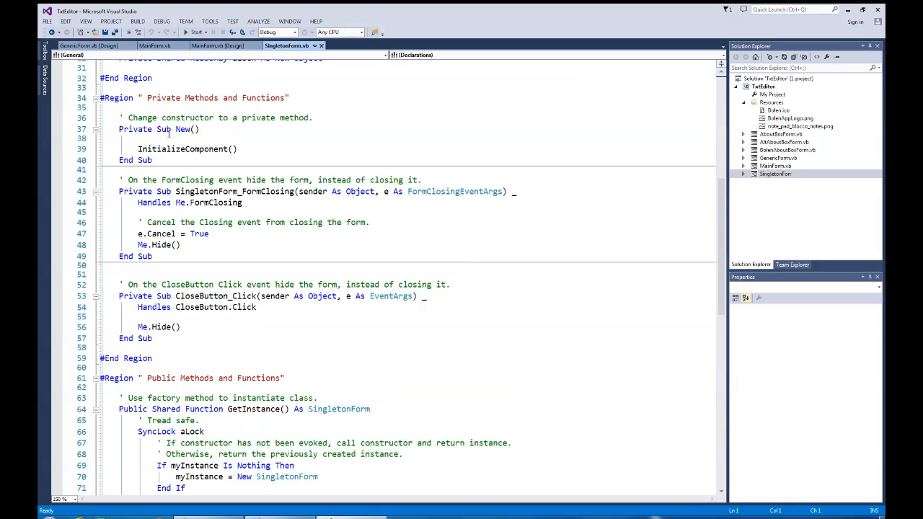
mouse_move(184, 148)
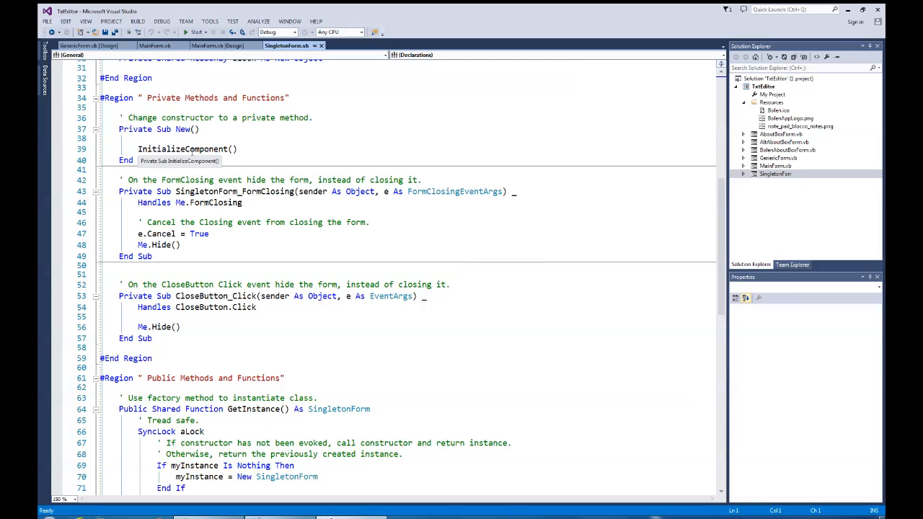
scroll(down, 3)
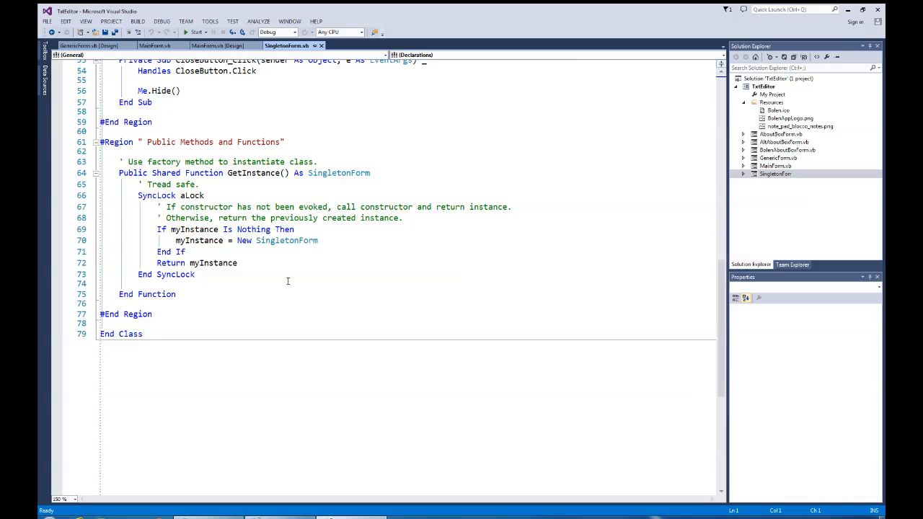
mouse_move(288, 269)
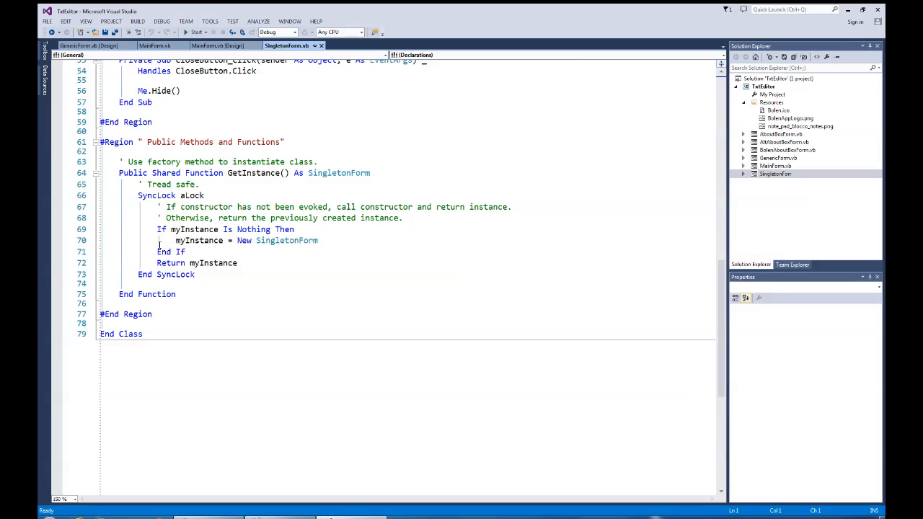
mouse_move(190, 263)
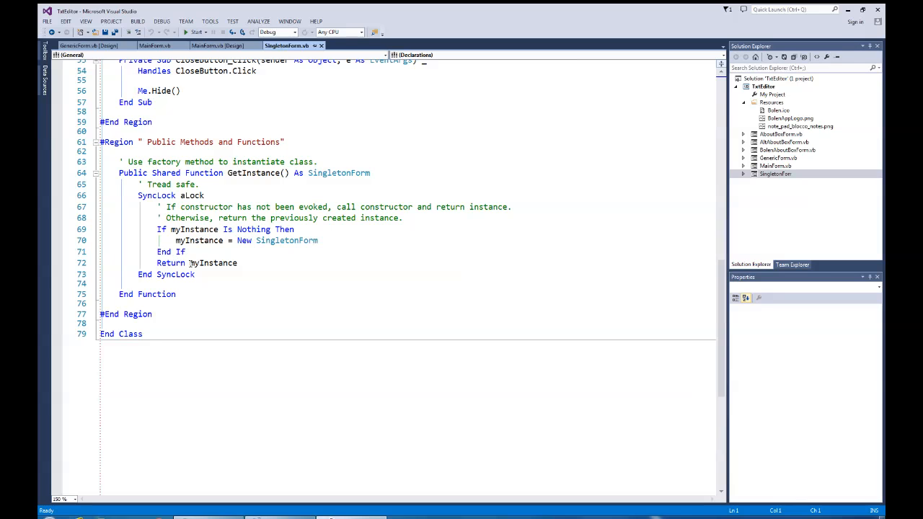
mouse_move(214, 262)
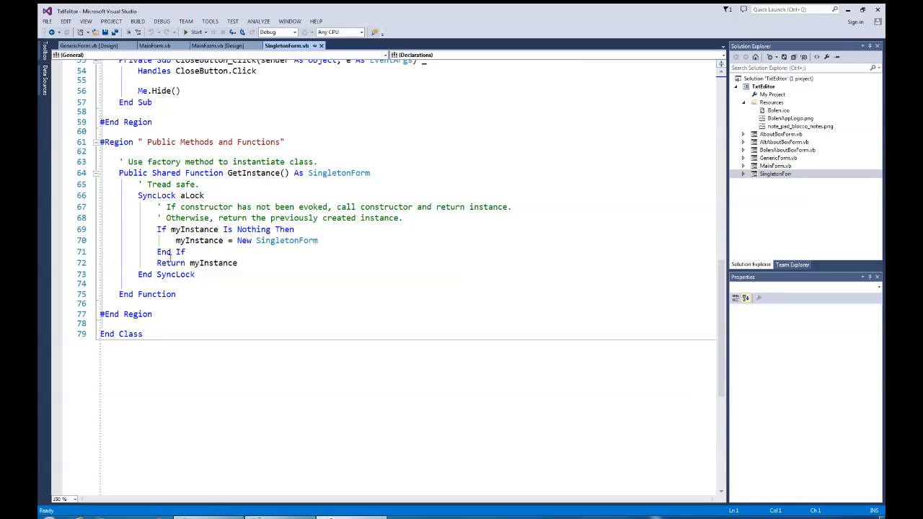
mouse_move(213, 262)
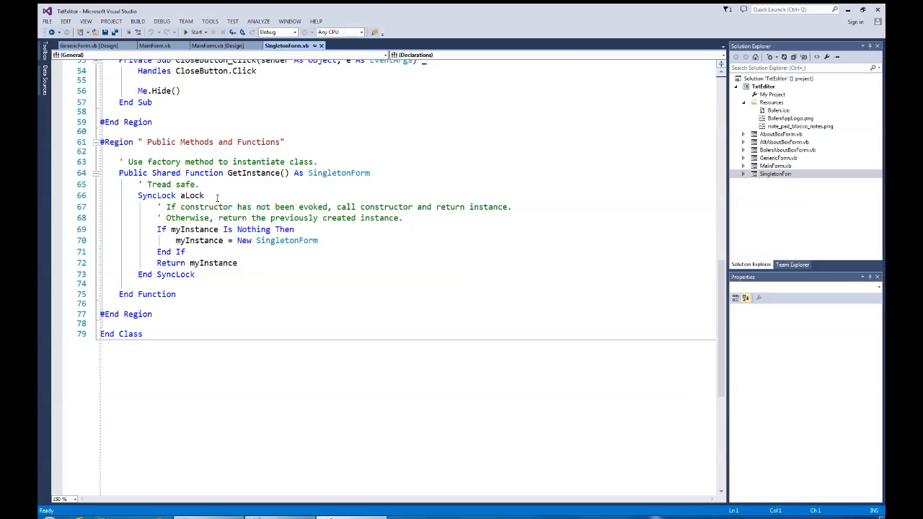
mouse_move(191, 196)
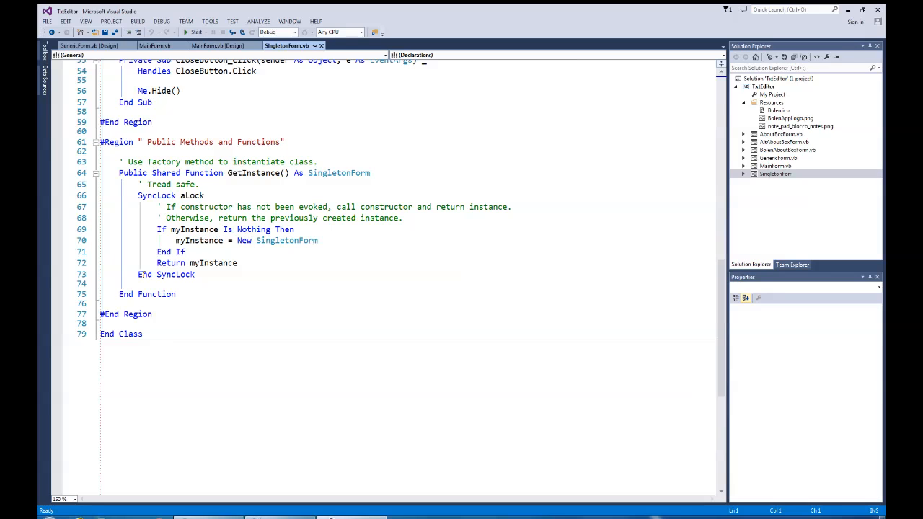
mouse_move(240, 298)
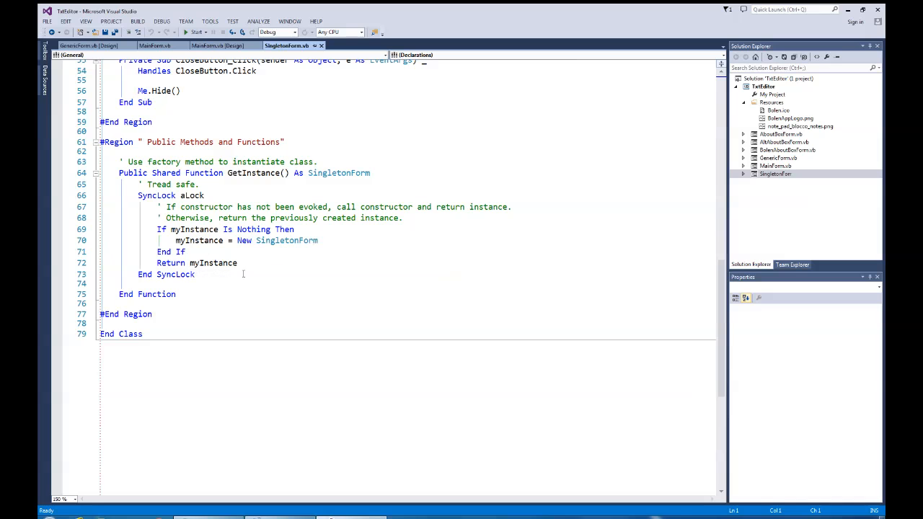
mouse_move(248, 283)
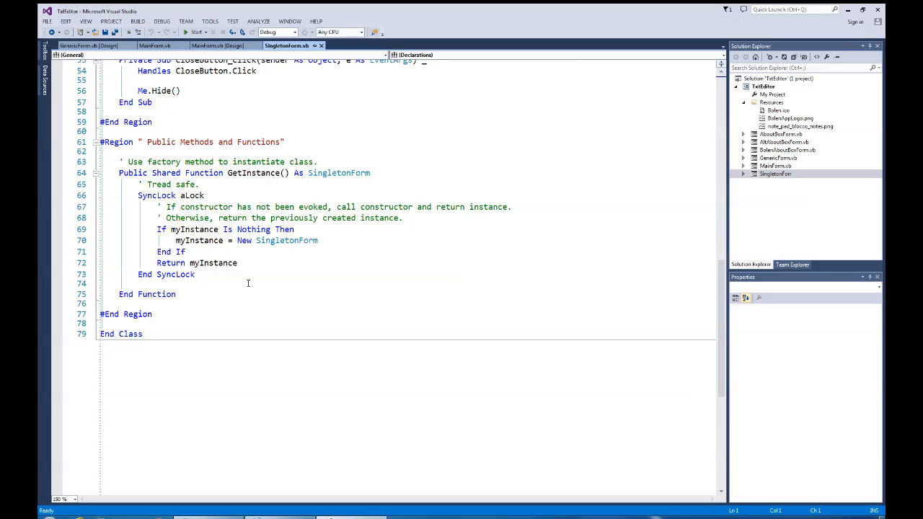
scroll(up, 3)
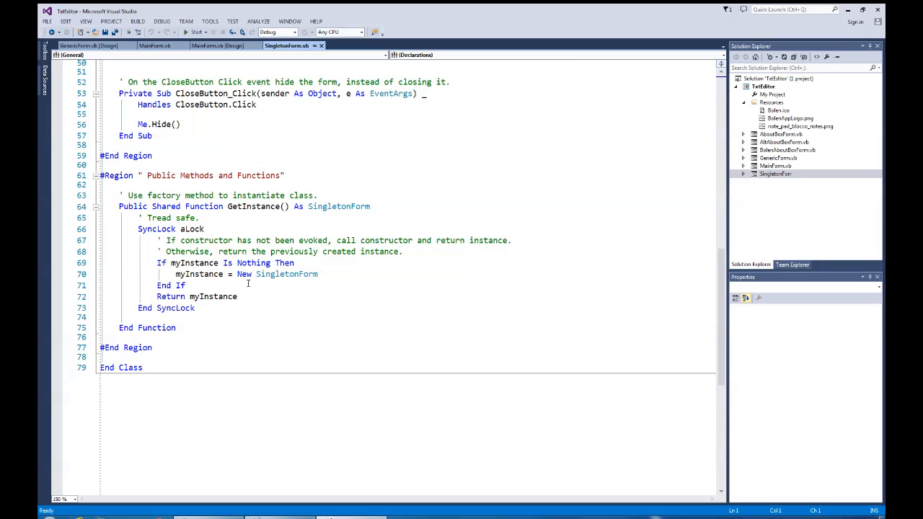
scroll(up, 3)
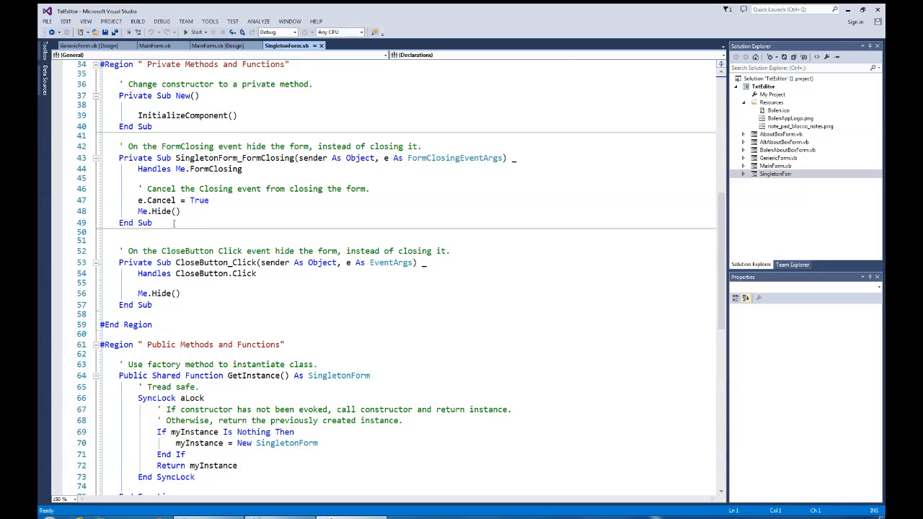
mouse_move(199, 199)
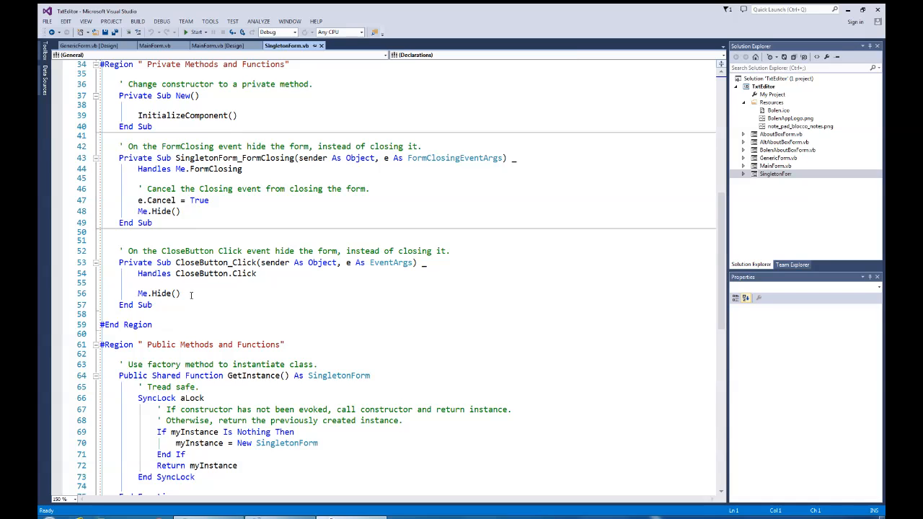
scroll(down, 3)
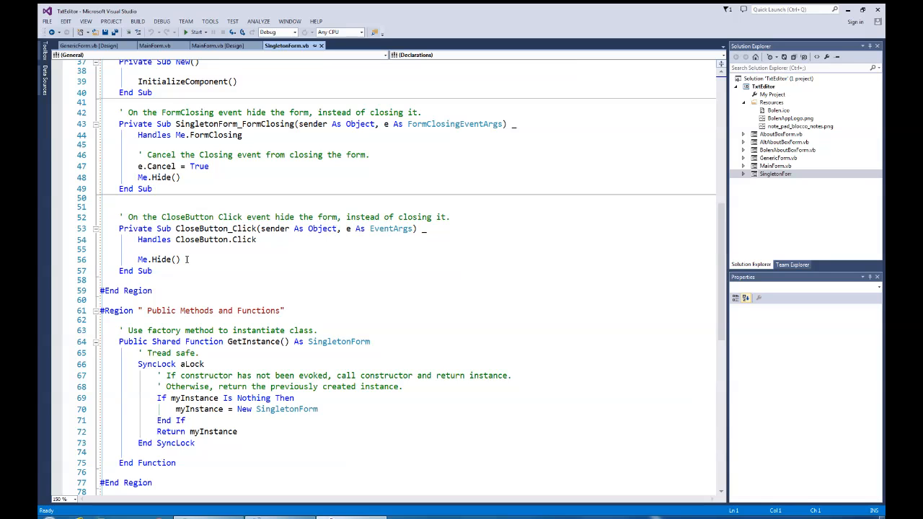
mouse_move(194, 274)
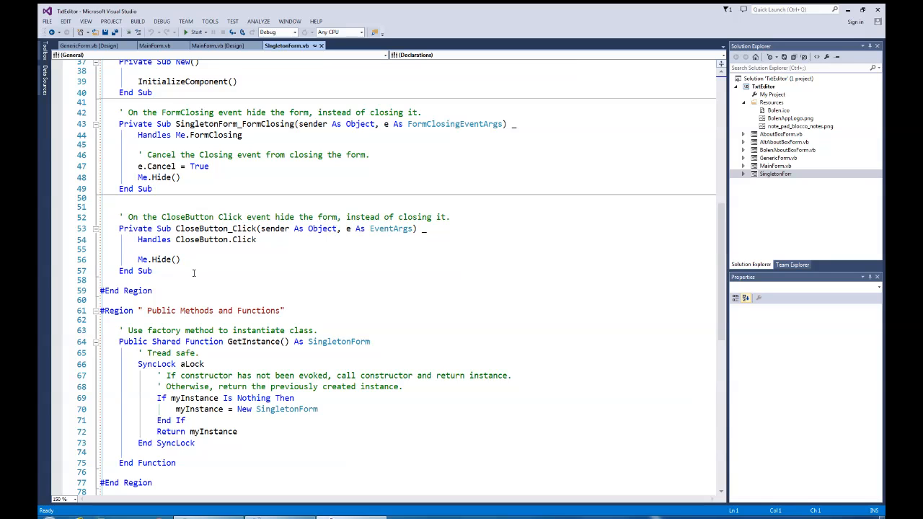
scroll(down, 3)
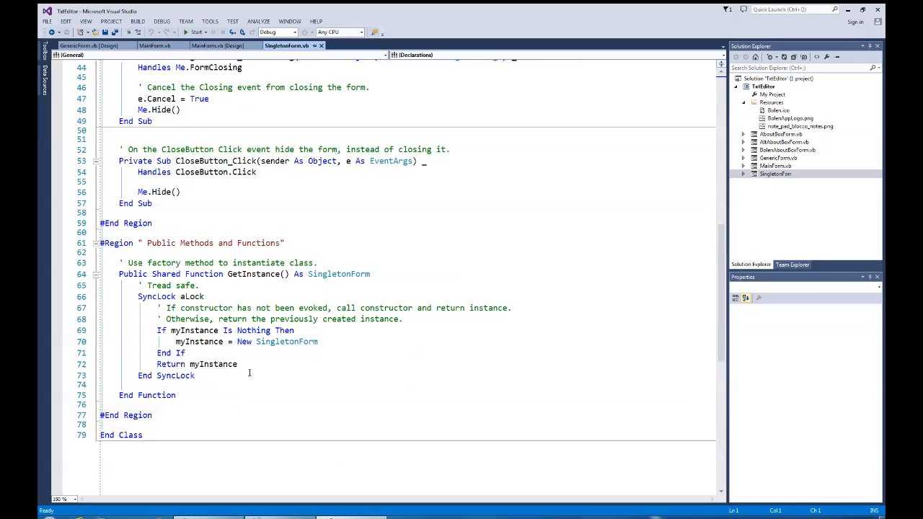
mouse_move(263, 366)
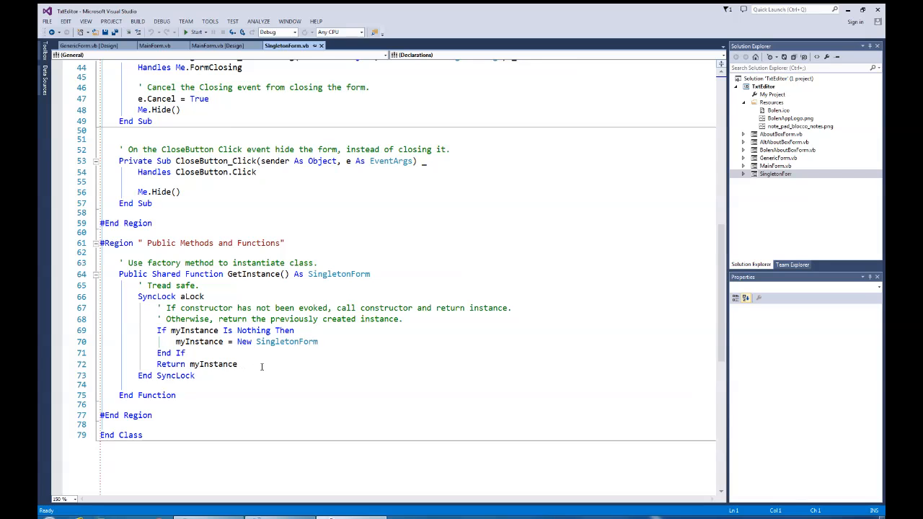
scroll(up, 3)
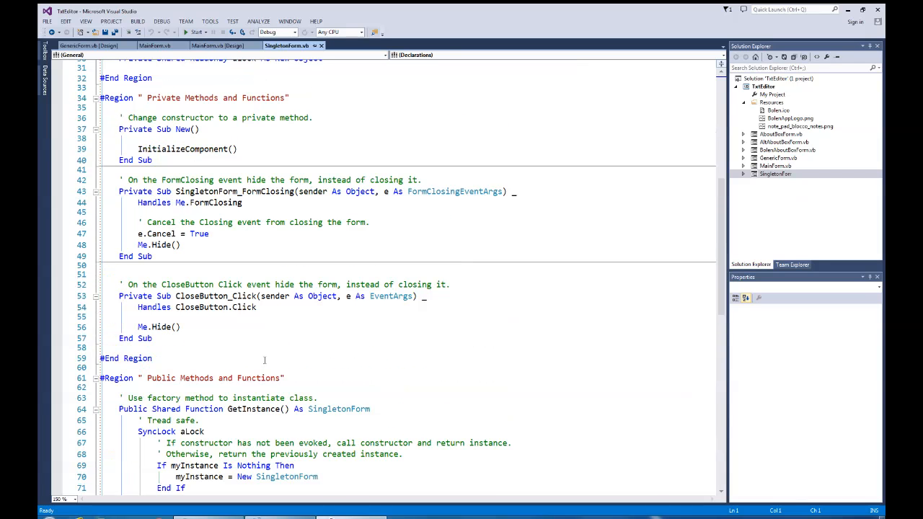
scroll(up, 3)
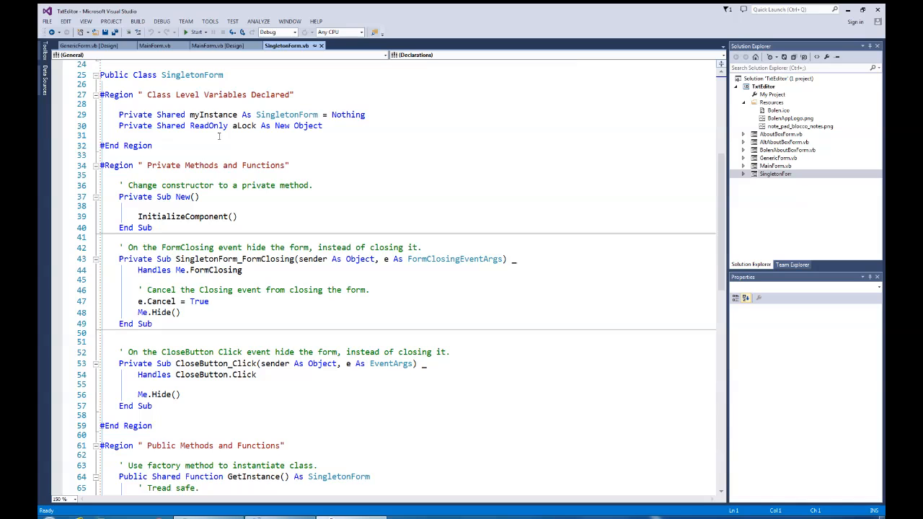
Run the Text Editor, show the Singleton Form via Edit > Find, then close it so it hides.
click(186, 32)
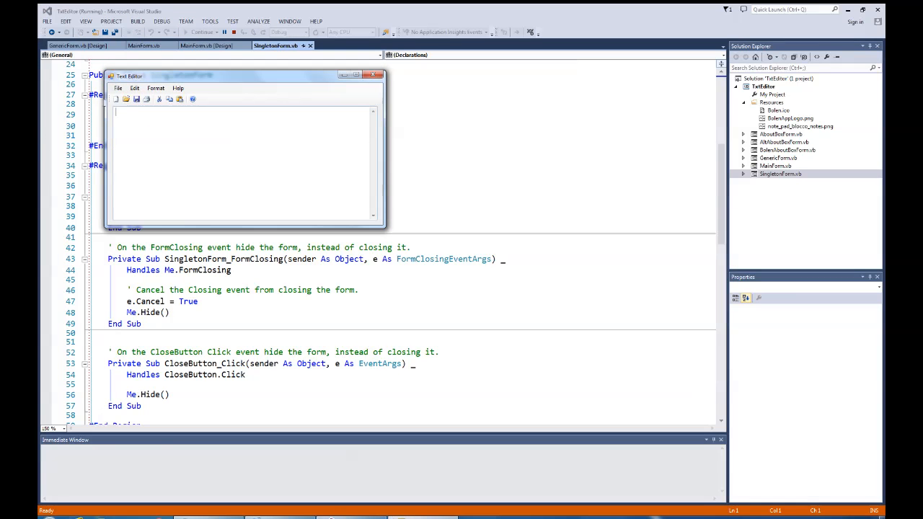
click(134, 88)
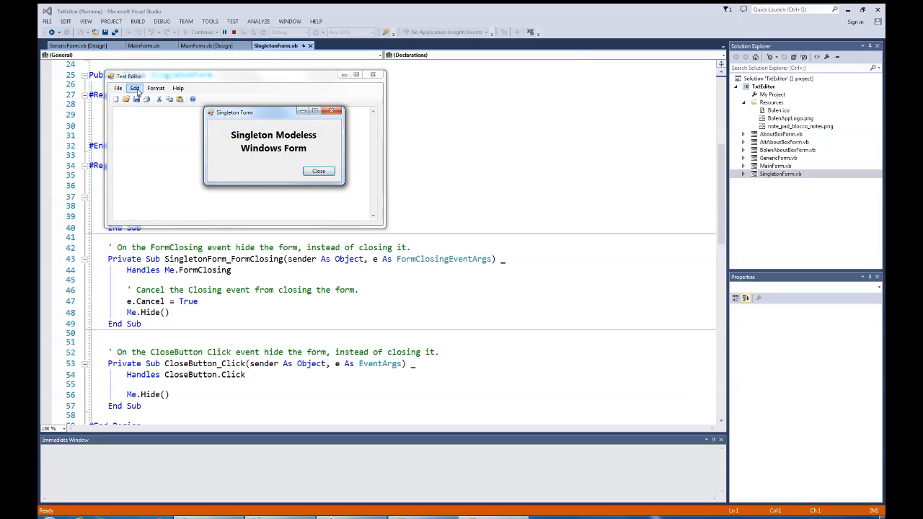
click(136, 87)
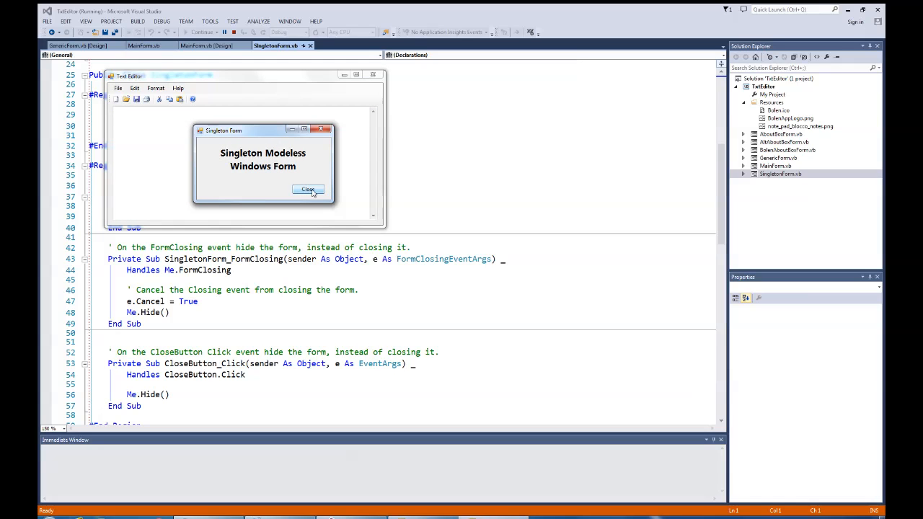
click(309, 191)
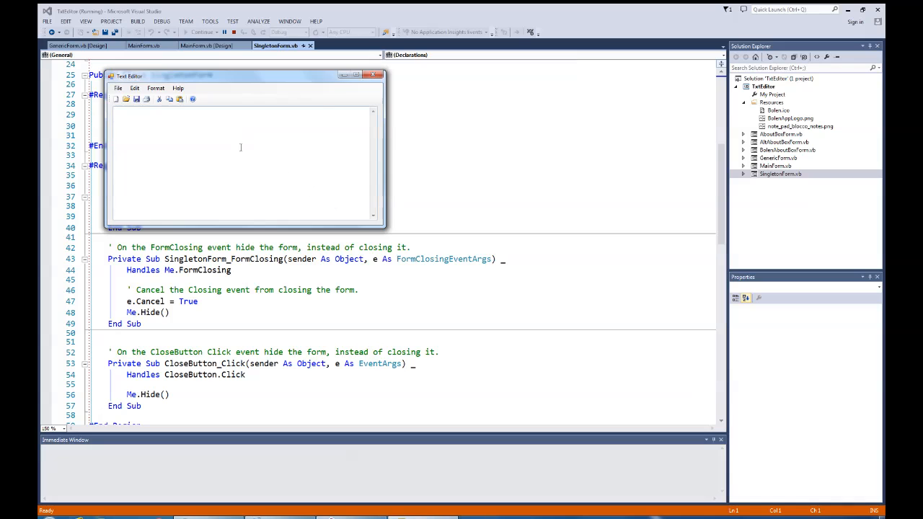
Show the find form again, hide it once more, and reopen the Edit menu.
click(134, 88)
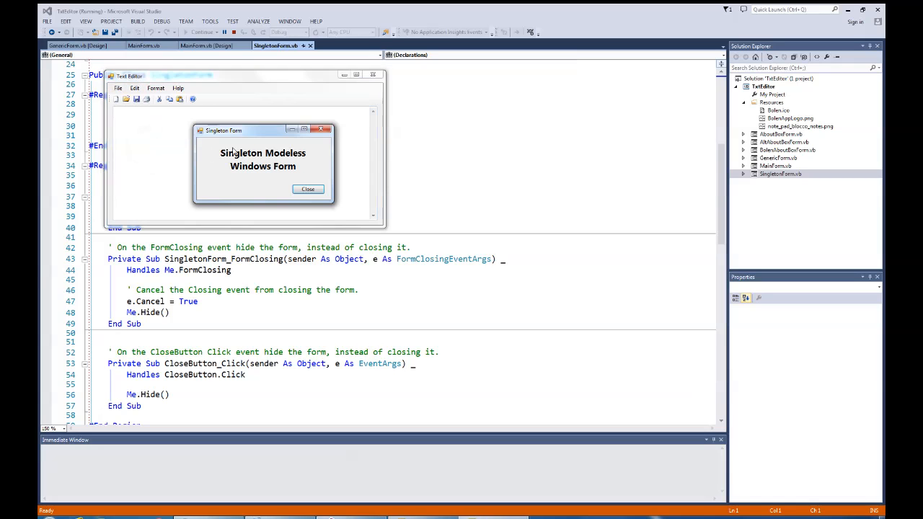
mouse_move(262, 185)
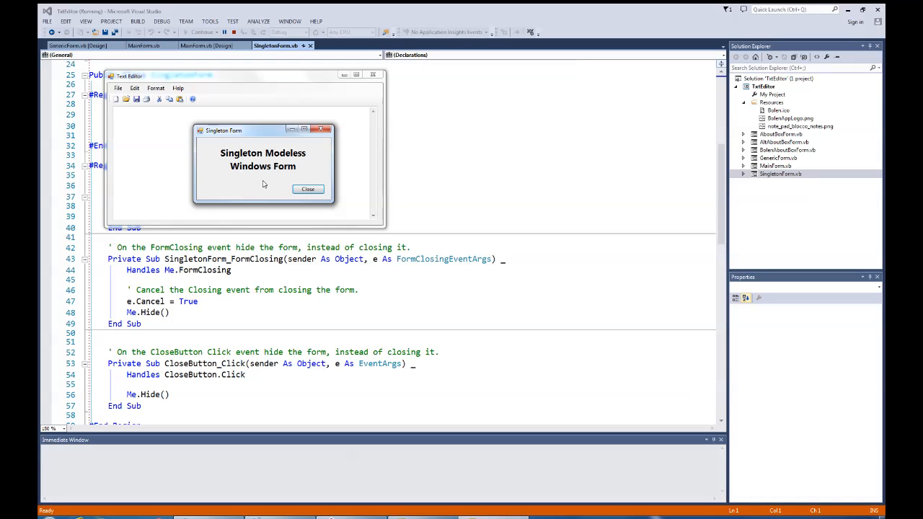
mouse_move(263, 184)
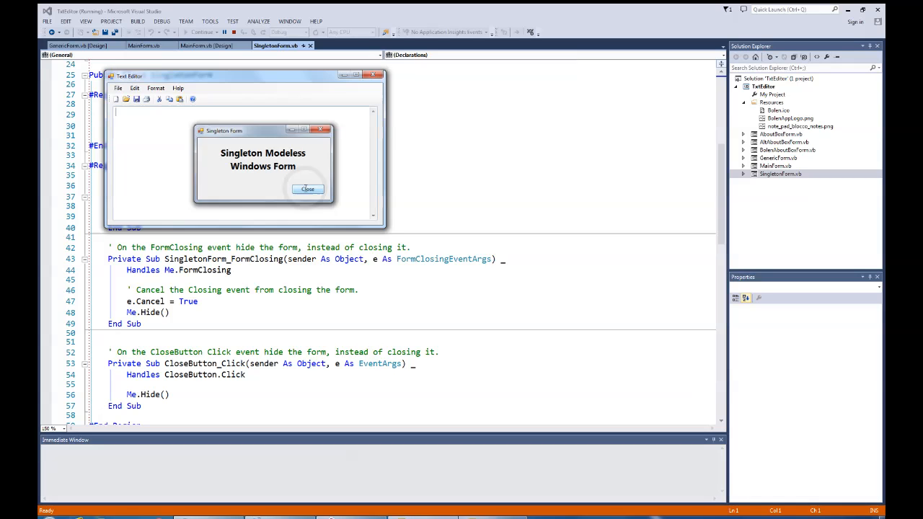
click(308, 188)
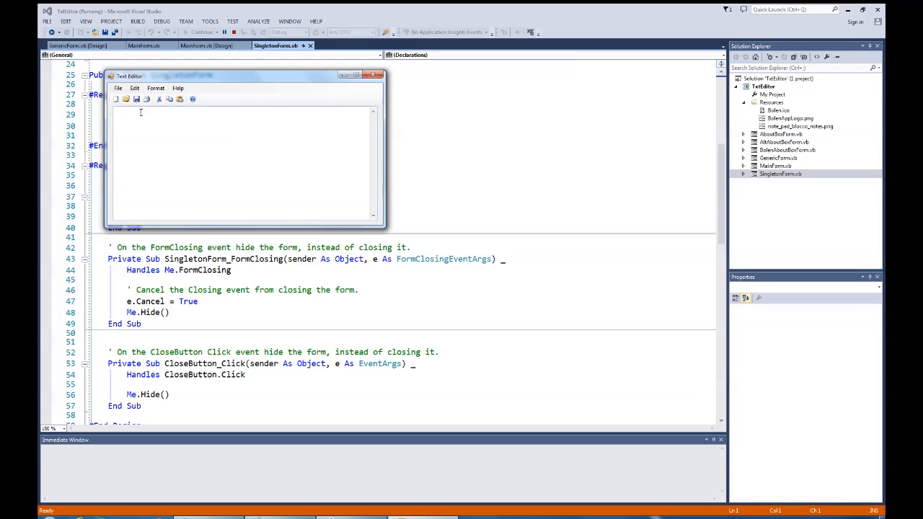
click(135, 88)
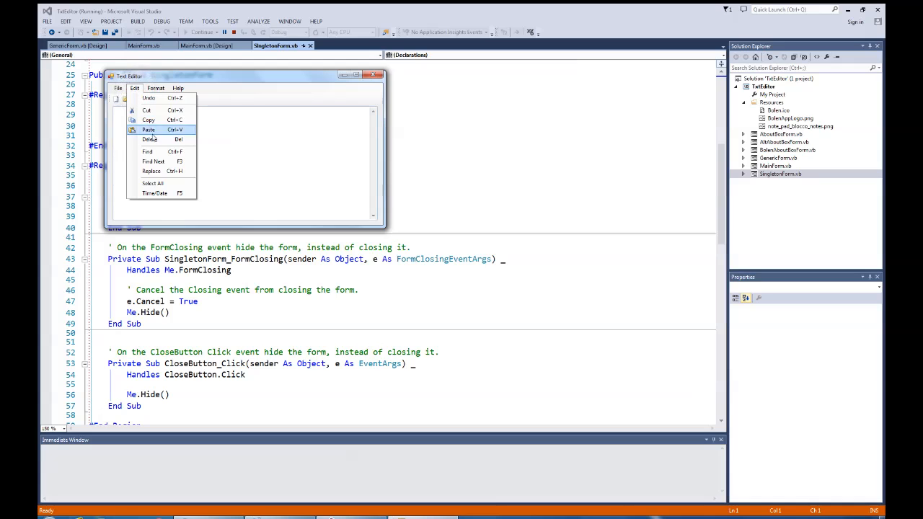
mouse_move(153, 162)
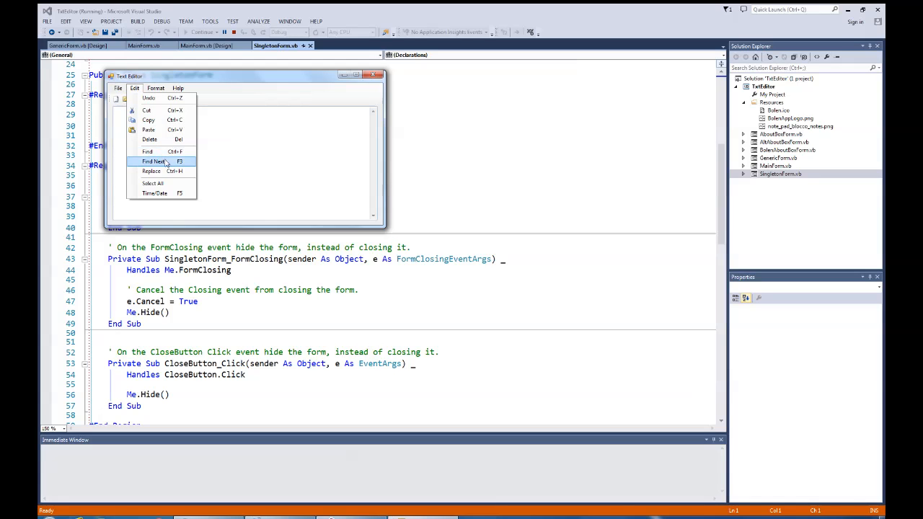
mouse_move(200, 171)
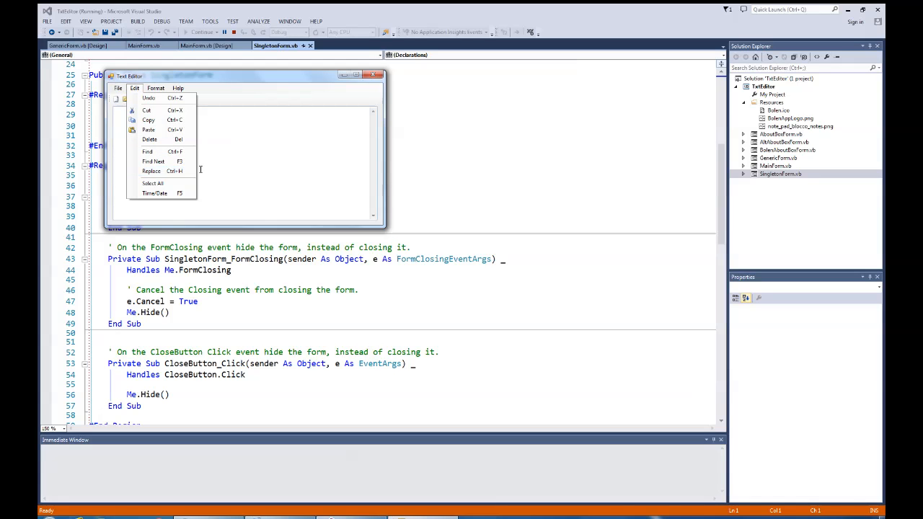
mouse_move(225, 164)
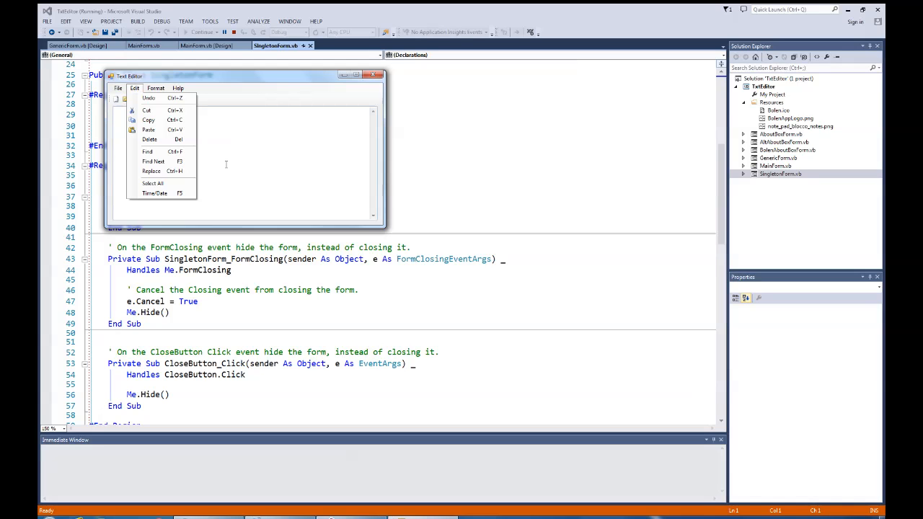